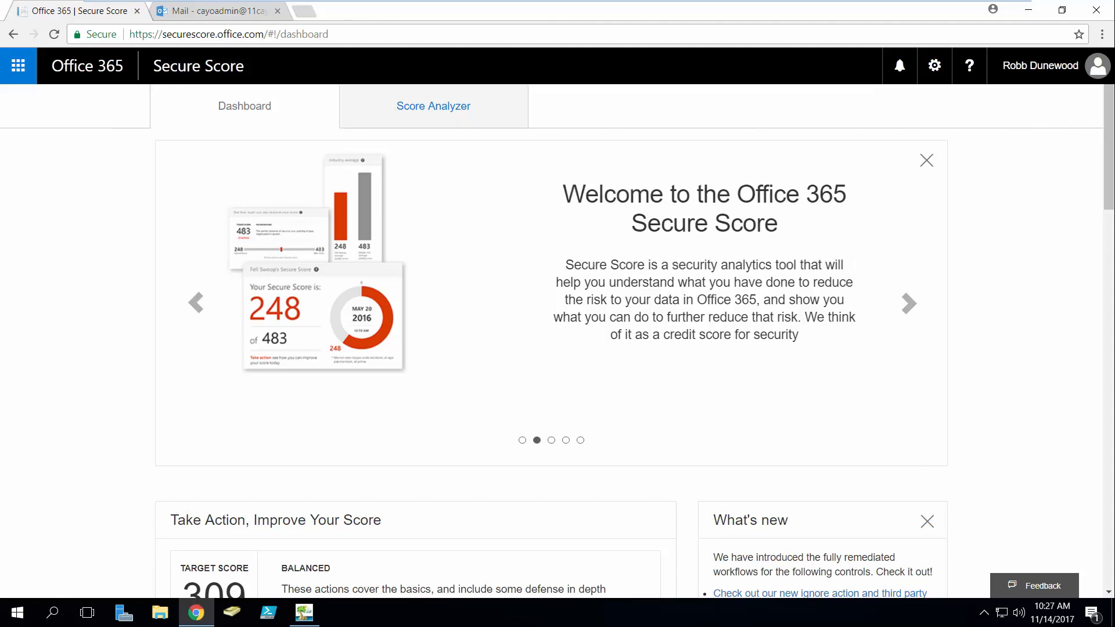
Advance the Secure Score welcome tour two slides to Analyzing Your Score
{"action": "left_click", "coordinate": [909, 303]}
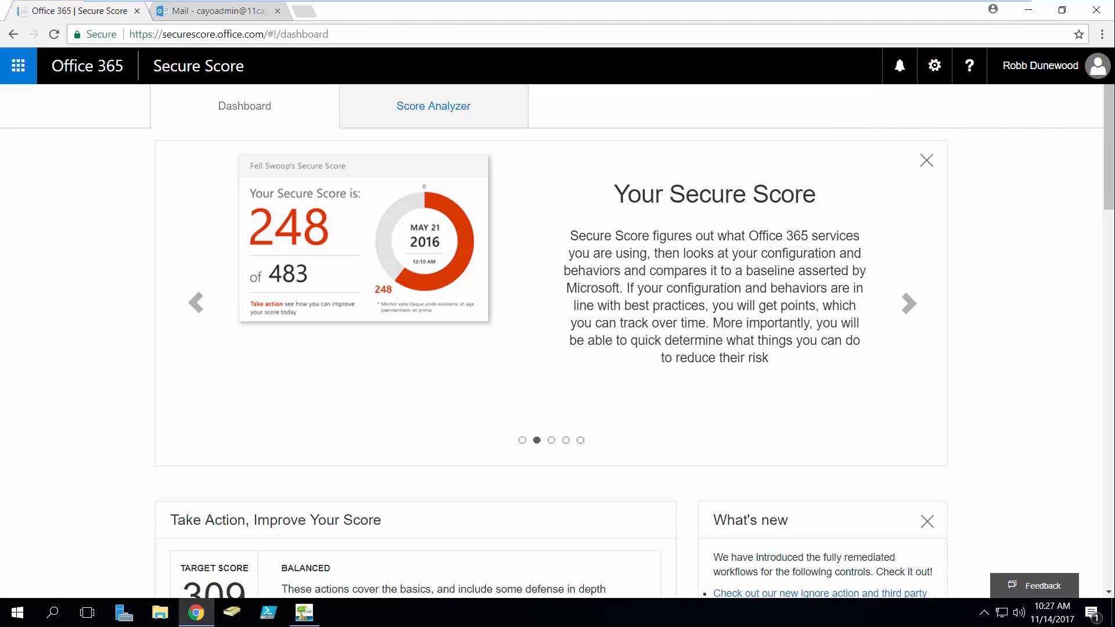
{"action": "left_click", "coordinate": [908, 303]}
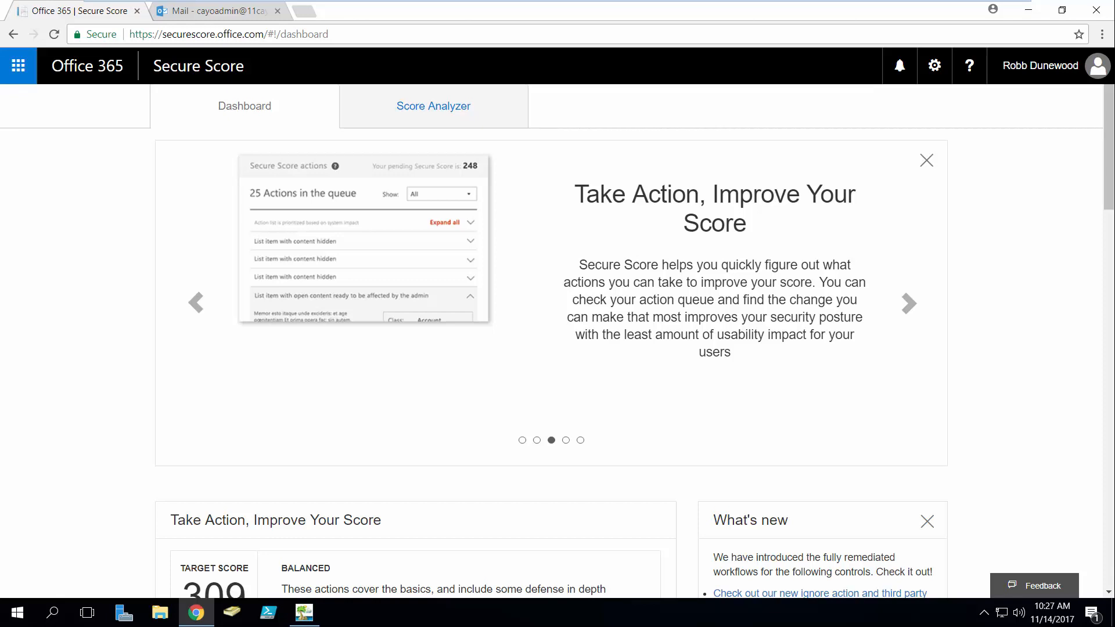
{"action": "mouse_move", "coordinate": [1111, 161]}
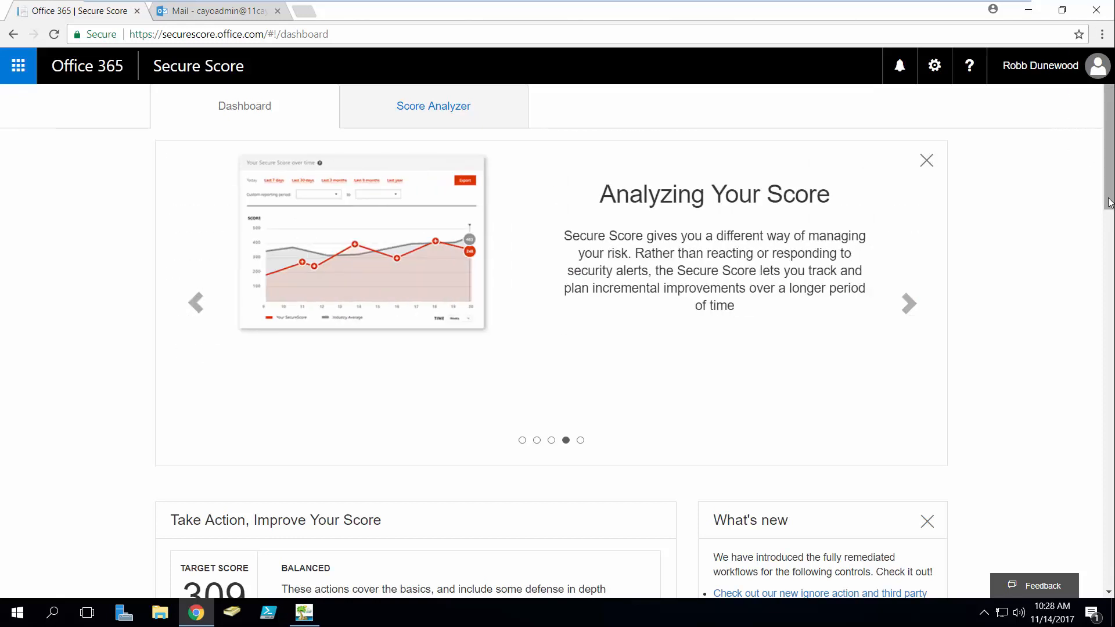
Adjust the target score slider, trying 321, 370 and 230, settling on 239
{"action": "scroll", "scroll_direction": "down", "scroll_amount": 3}
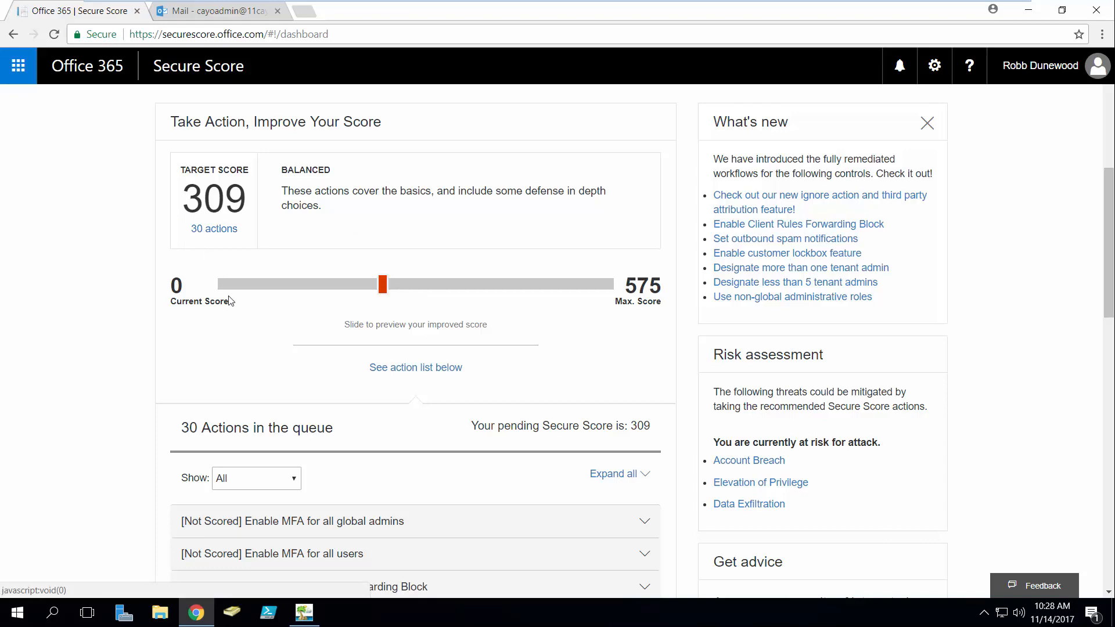
{"action": "scroll", "scroll_direction": "down", "scroll_amount": 3}
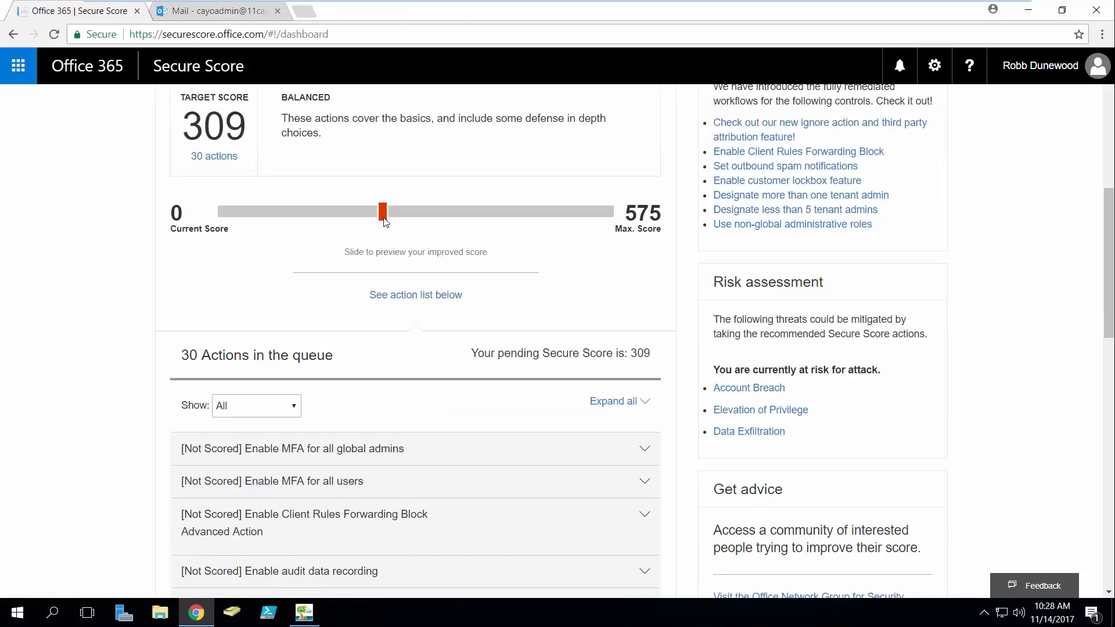
{"action": "left_click_drag", "start_coordinate": [383, 211], "coordinate": [399, 212]}
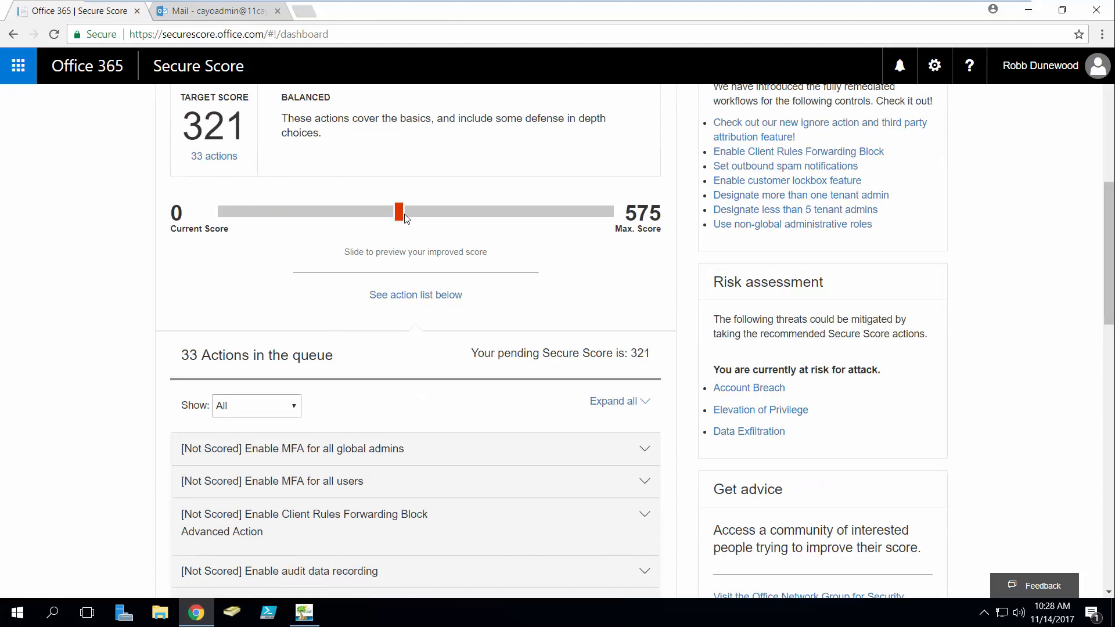
{"action": "left_click_drag", "start_coordinate": [399, 212], "coordinate": [448, 212]}
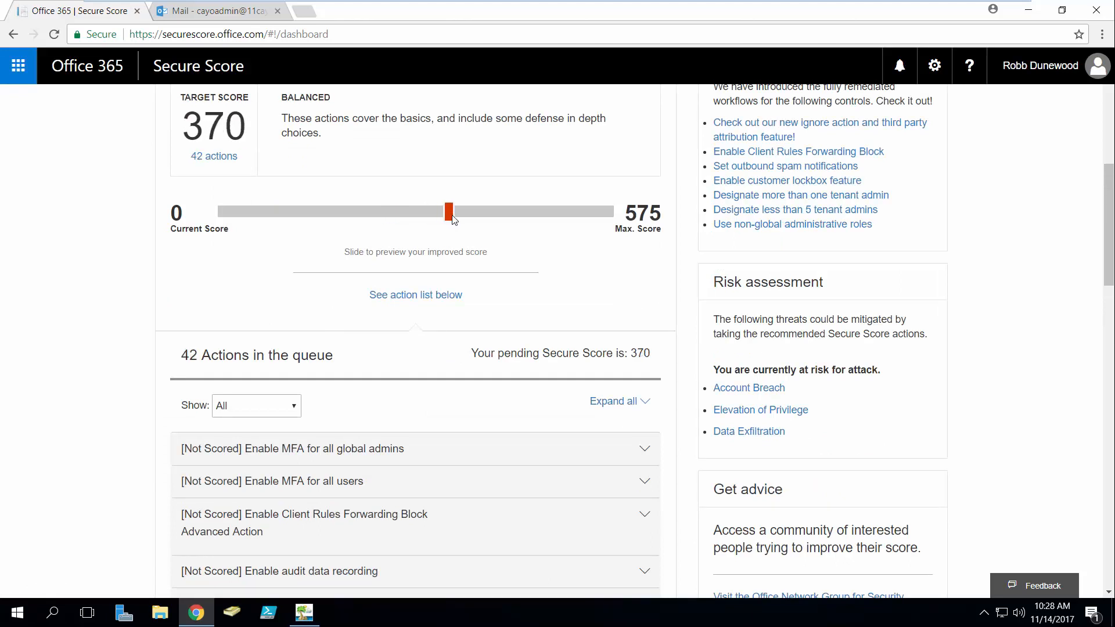
{"action": "left_click_drag", "start_coordinate": [449, 211], "coordinate": [398, 211]}
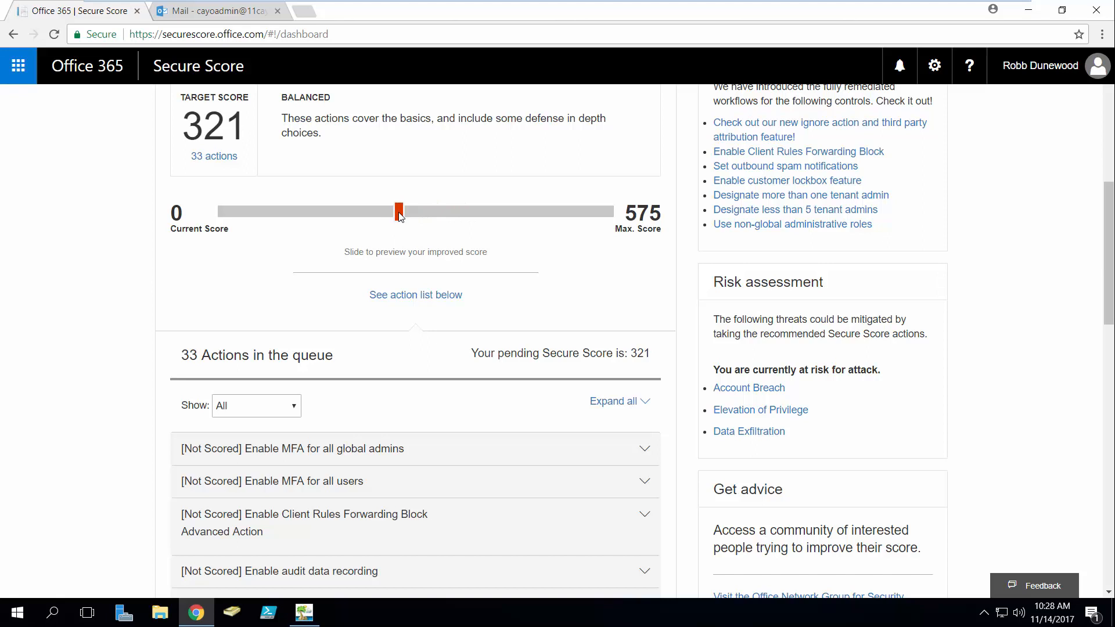
{"action": "left_click_drag", "start_coordinate": [400, 212], "coordinate": [312, 211]}
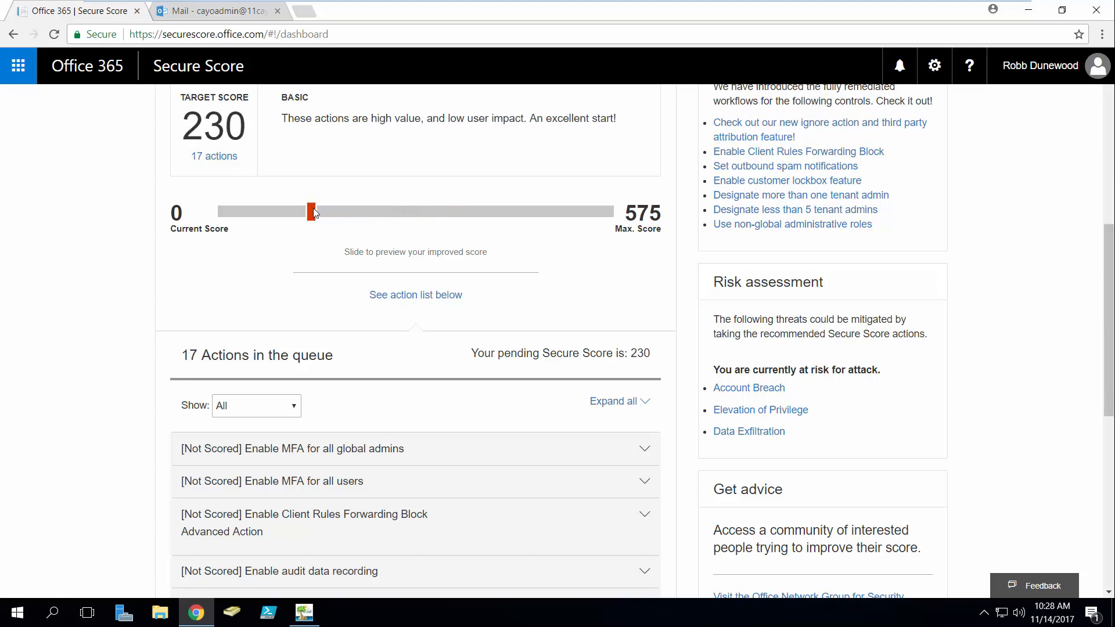
{"action": "left_click_drag", "start_coordinate": [308, 212], "coordinate": [317, 211]}
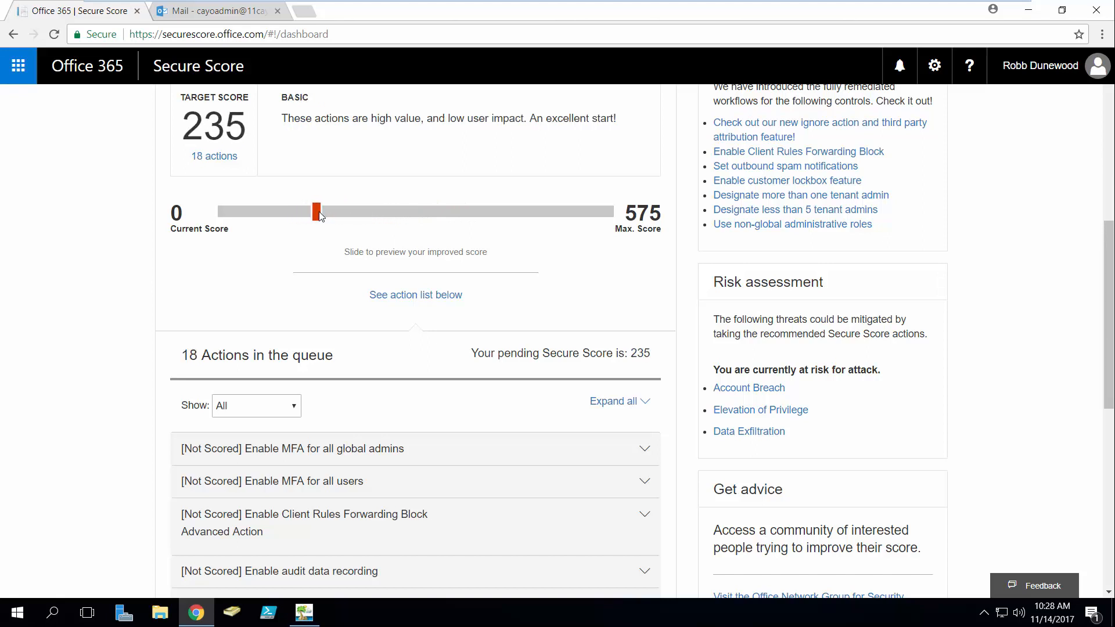
{"action": "left_click_drag", "start_coordinate": [316, 211], "coordinate": [332, 211]}
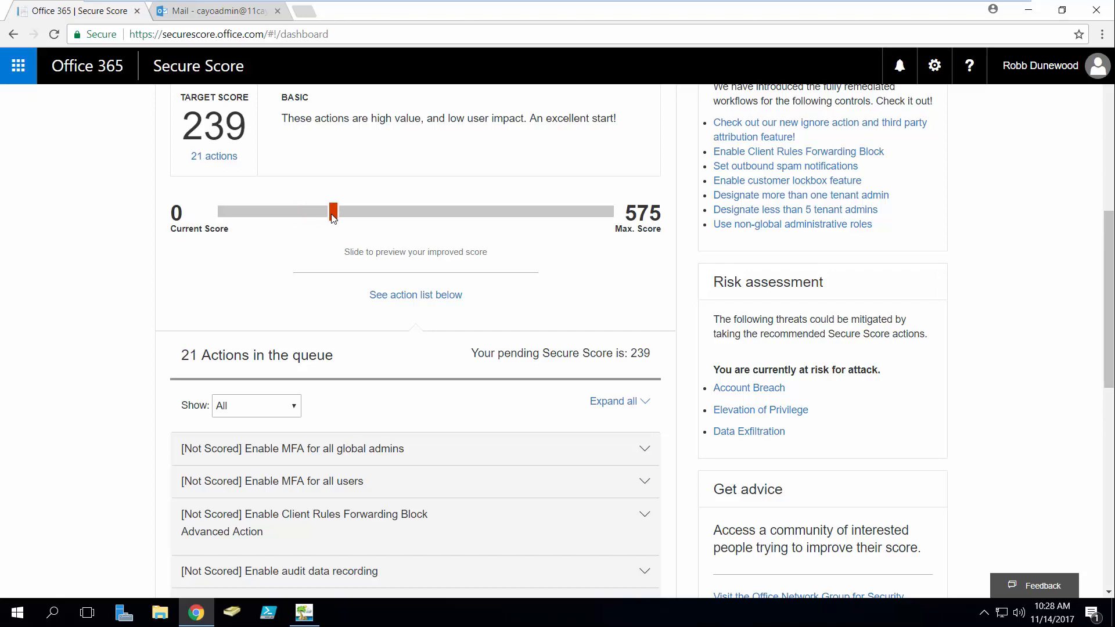
Expand and collapse the Enable MFA for all global admins action details
{"action": "scroll", "scroll_direction": "down", "scroll_amount": 3}
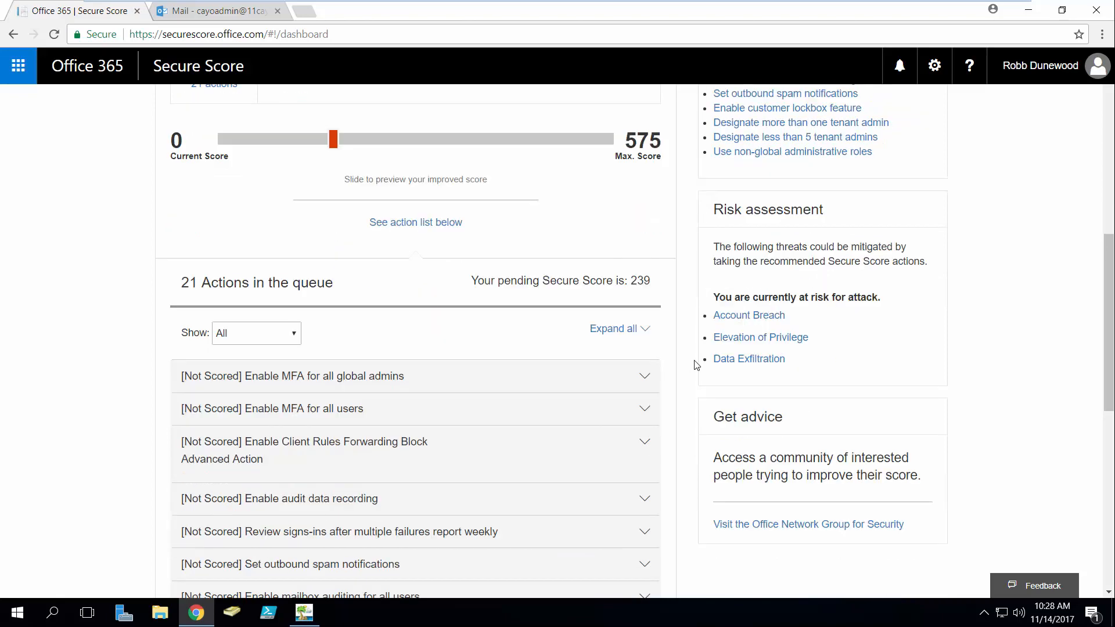
{"action": "scroll", "scroll_direction": "down", "scroll_amount": 3}
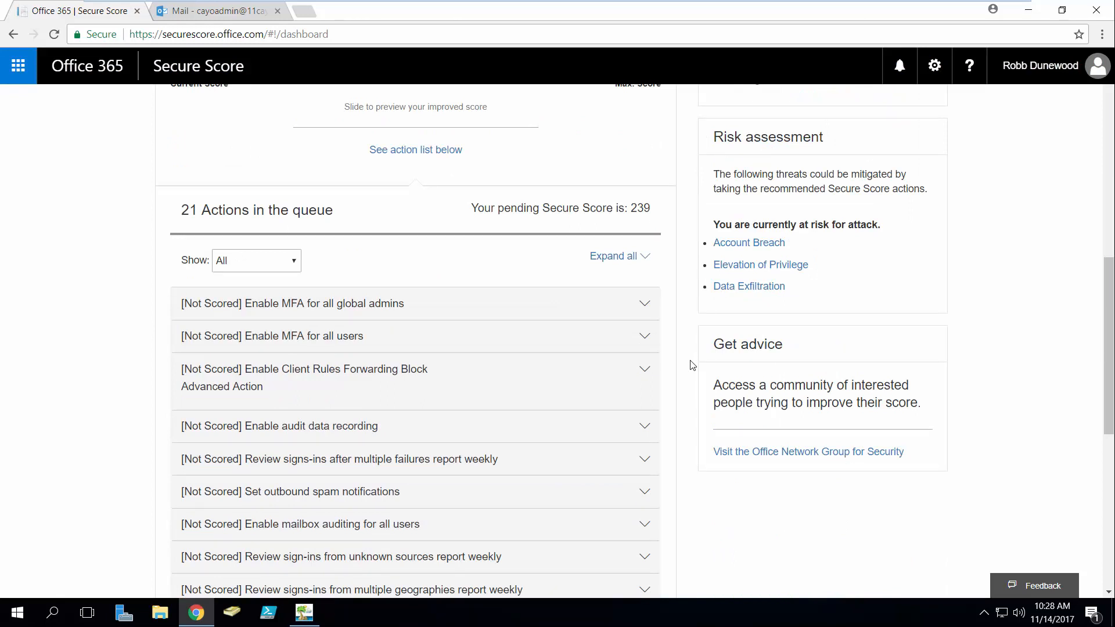
{"action": "mouse_move", "coordinate": [662, 328]}
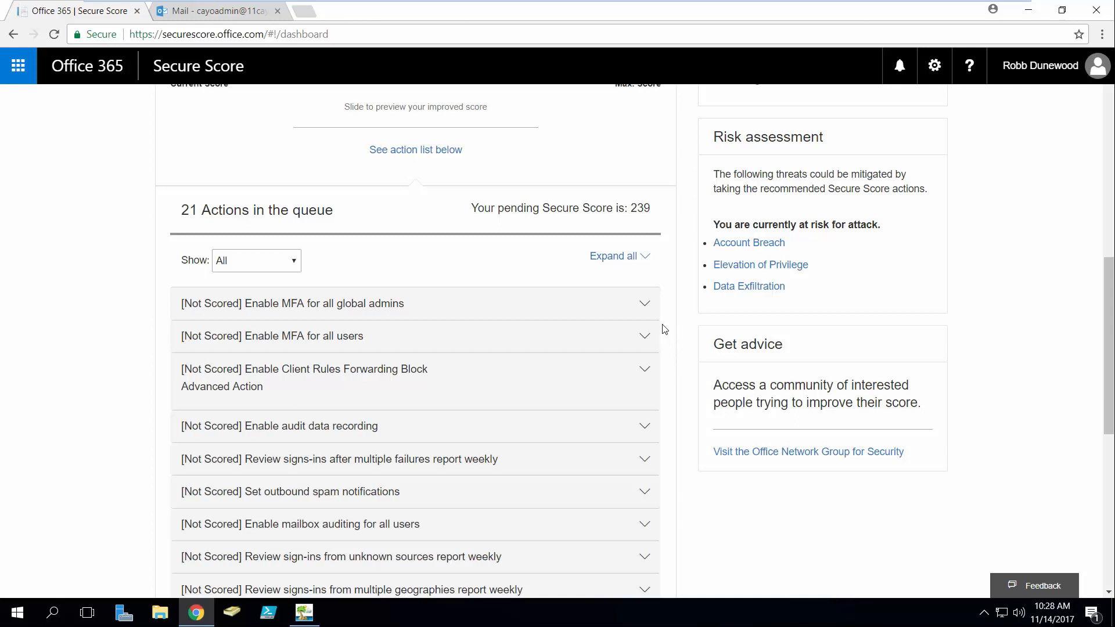
{"action": "left_click", "coordinate": [292, 303]}
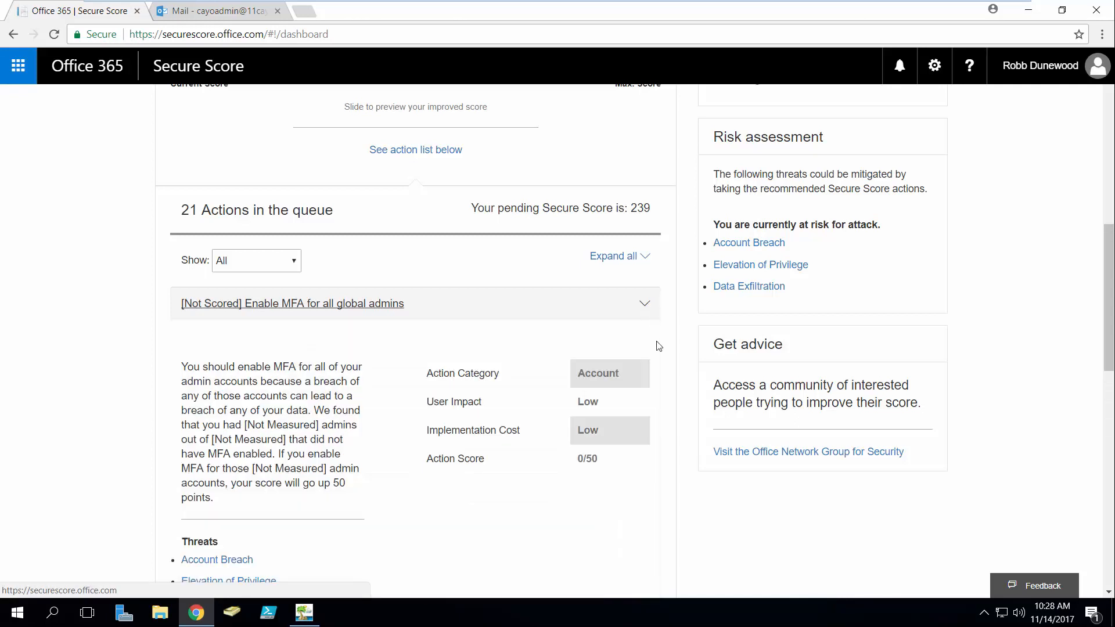
{"action": "mouse_move", "coordinate": [532, 331]}
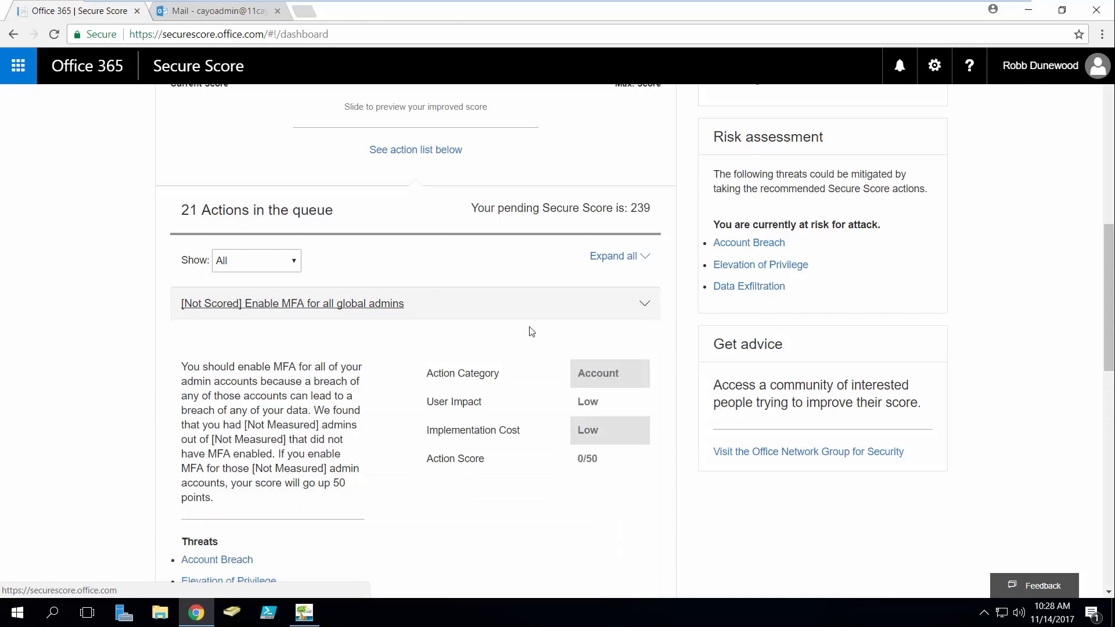
{"action": "mouse_move", "coordinate": [363, 326]}
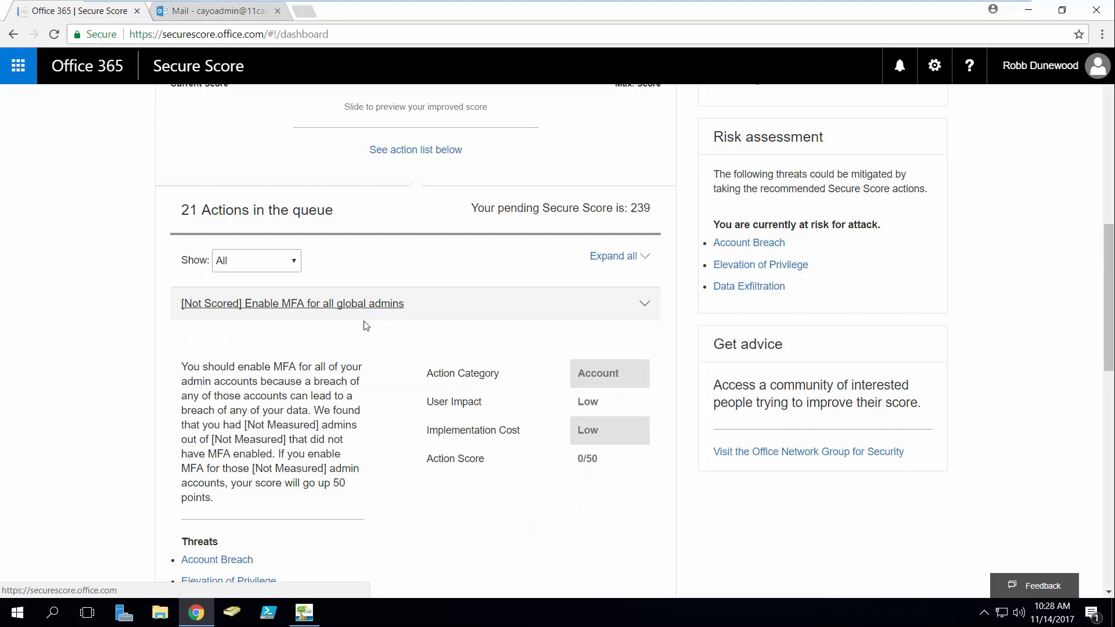
{"action": "mouse_move", "coordinate": [422, 324]}
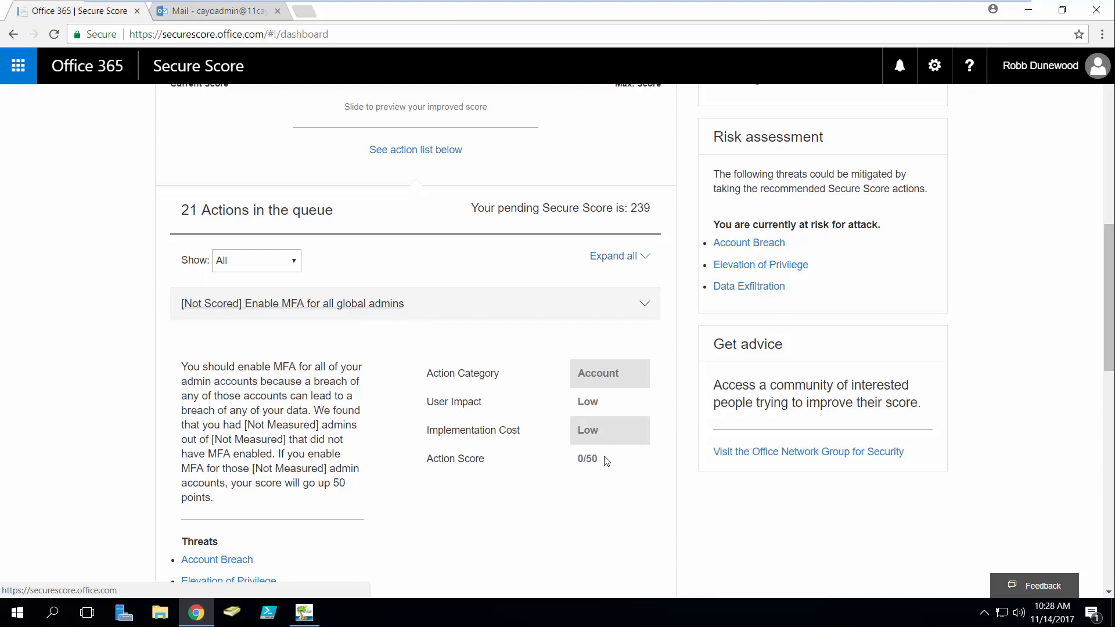
{"action": "left_click", "coordinate": [643, 303]}
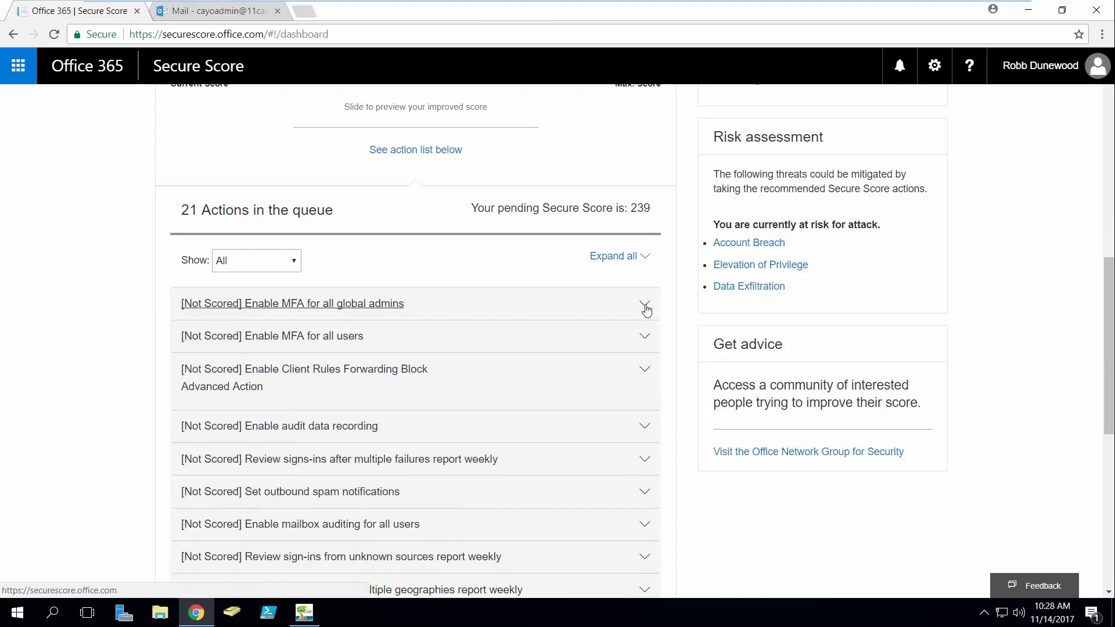
{"action": "mouse_move", "coordinate": [647, 339]}
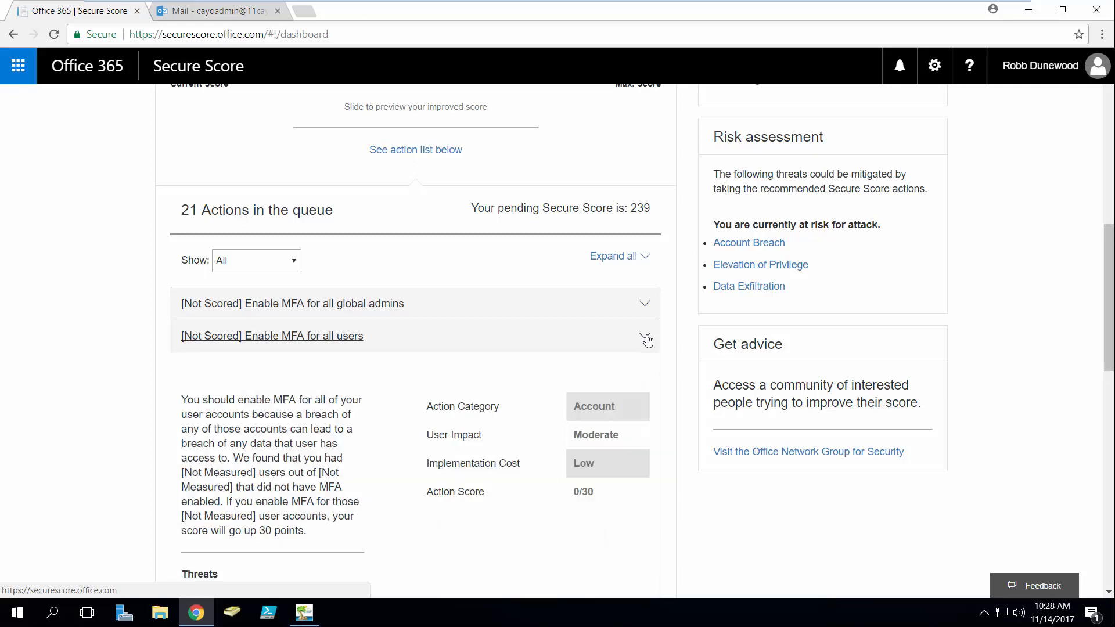
{"action": "mouse_move", "coordinate": [647, 343]}
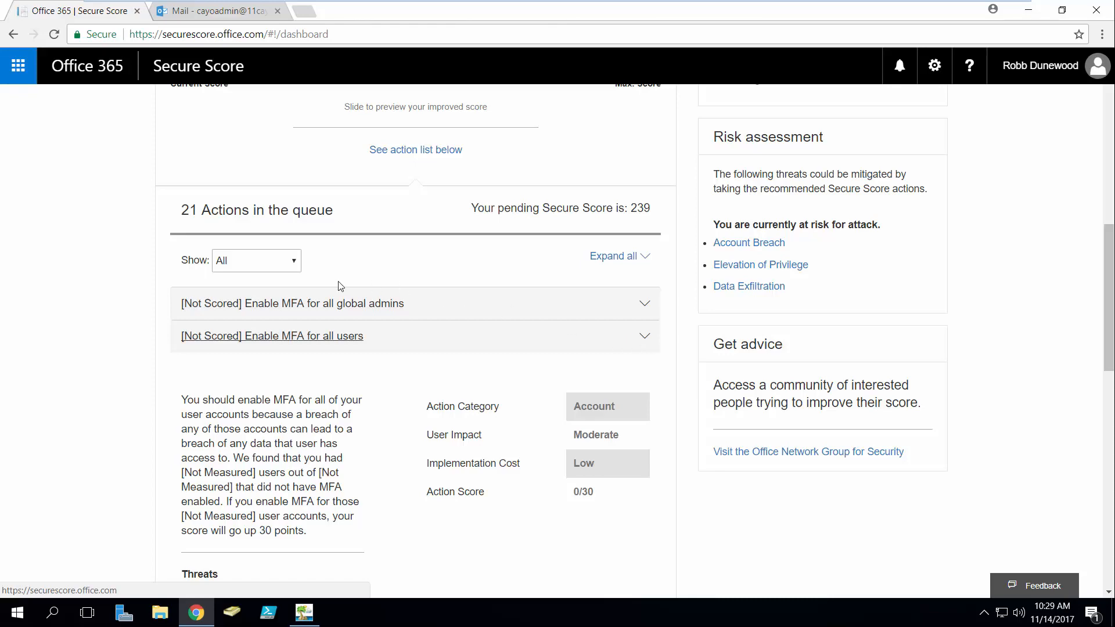
Raise the previewed target score to 321, then switch to Cayosoft Administrator Console
{"action": "scroll", "scroll_direction": "down", "scroll_amount": 3}
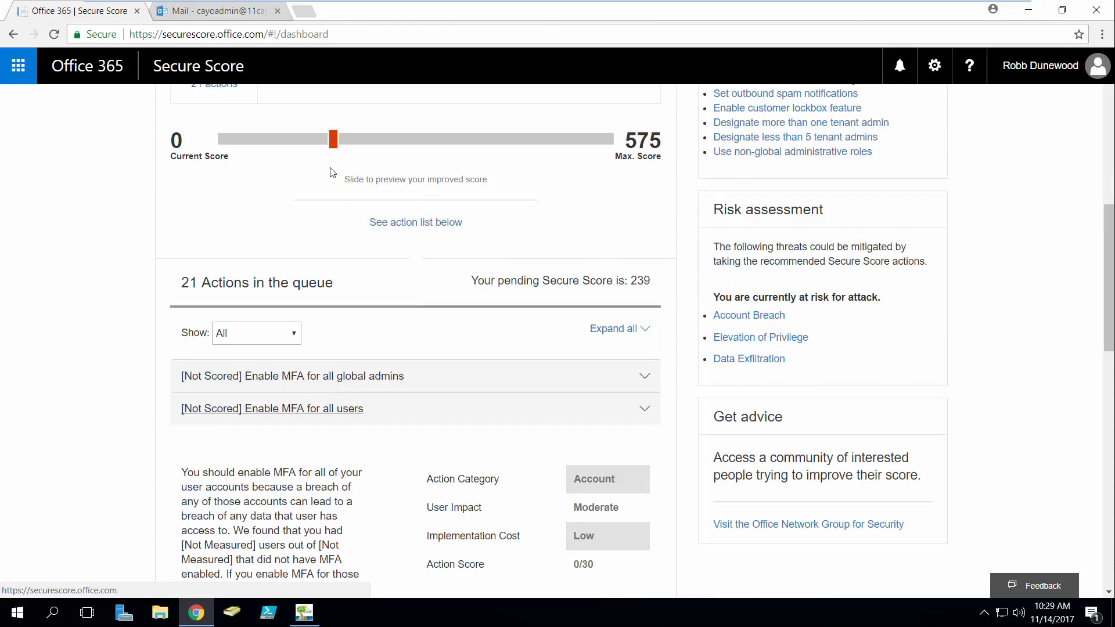
{"action": "left_click_drag", "start_coordinate": [335, 139], "coordinate": [359, 138]}
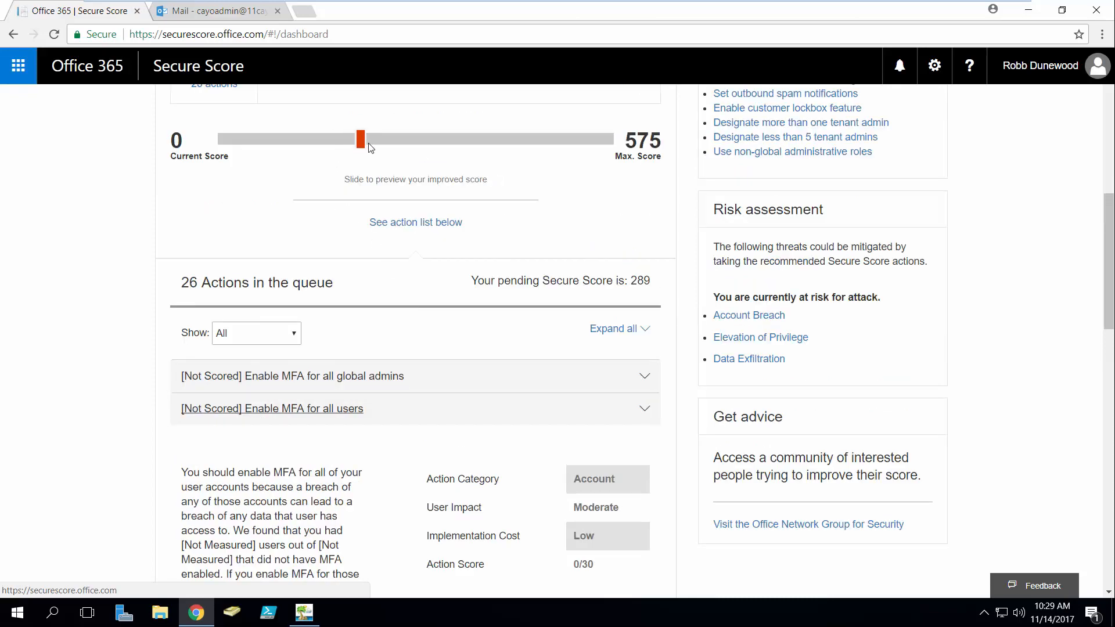
{"action": "left_click_drag", "start_coordinate": [359, 139], "coordinate": [399, 138]}
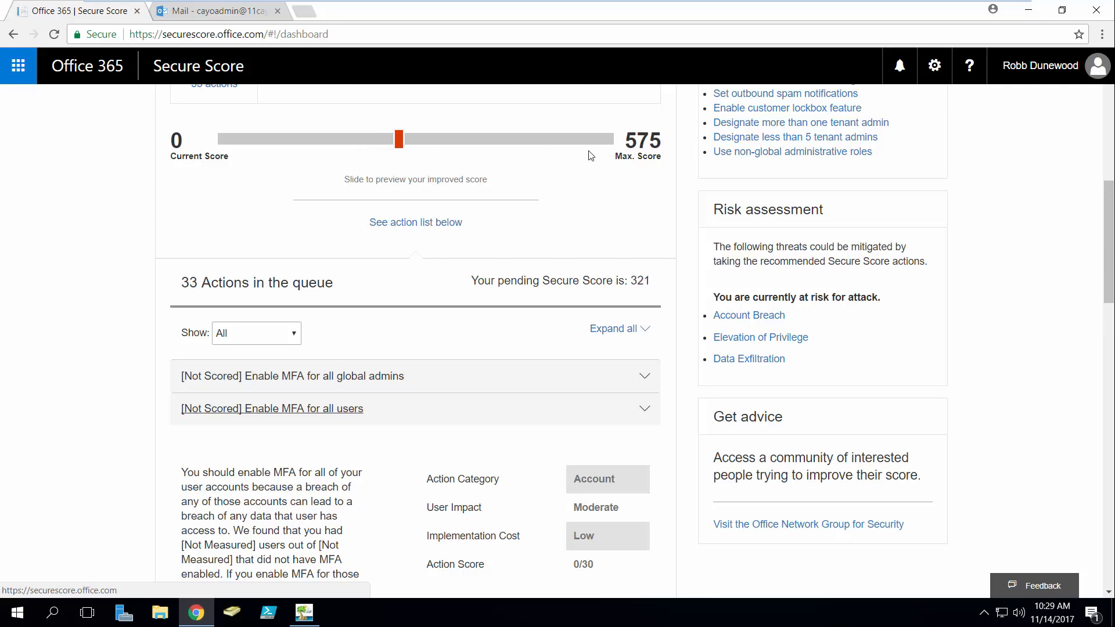
{"action": "mouse_move", "coordinate": [603, 151]}
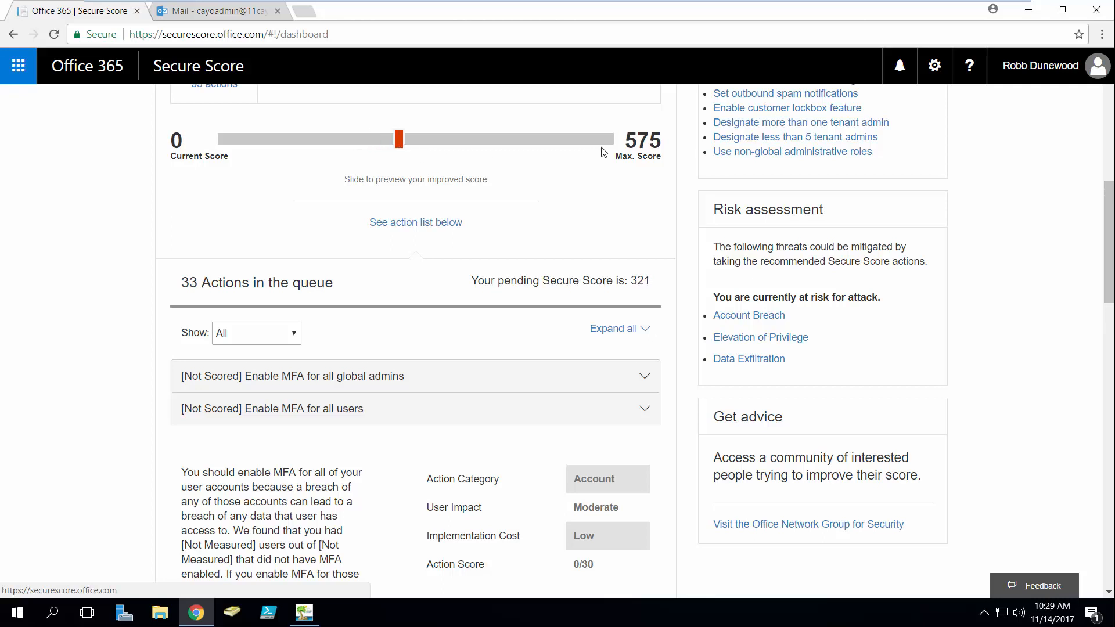
{"action": "mouse_move", "coordinate": [1039, 314]}
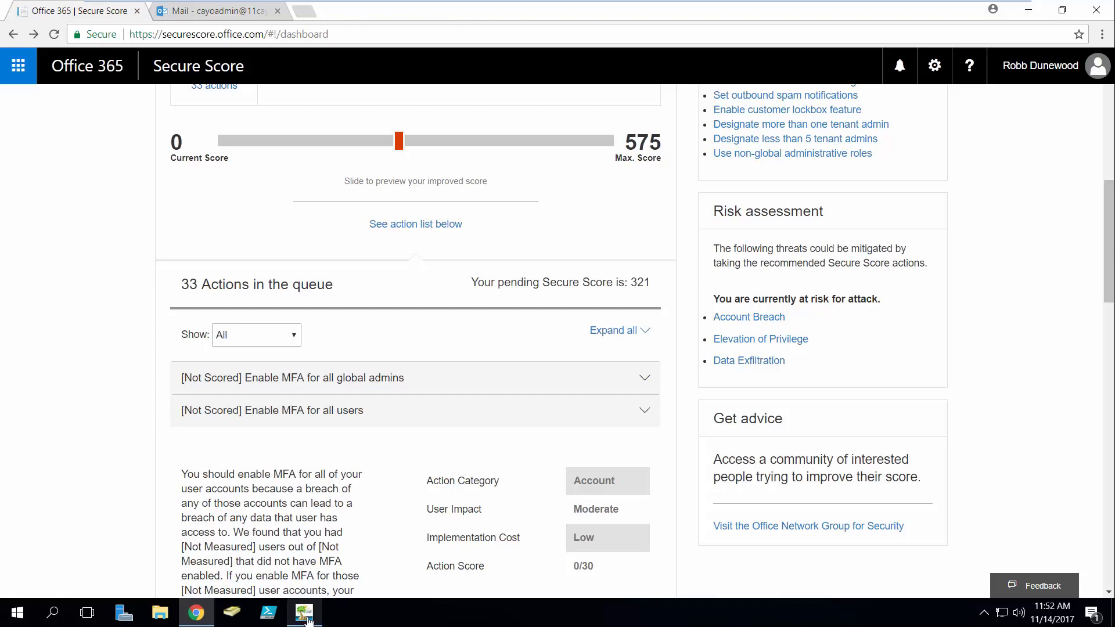
{"action": "left_click", "coordinate": [303, 612]}
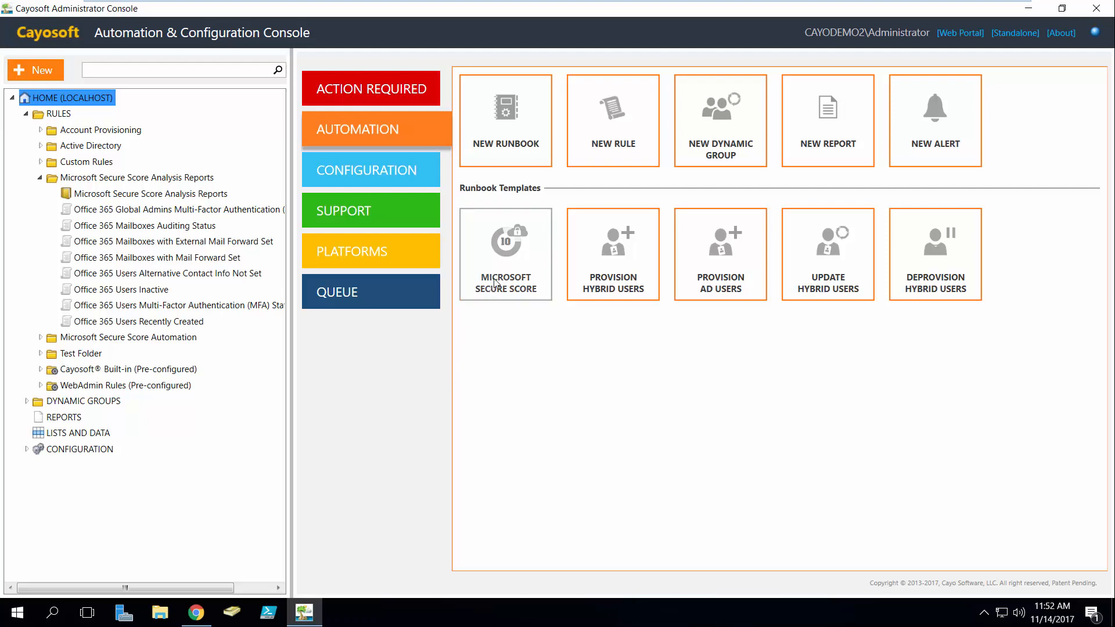
Start a Microsoft Secure Score runbook, review its eight report rules, and return to Chrome
{"action": "left_click", "coordinate": [506, 253]}
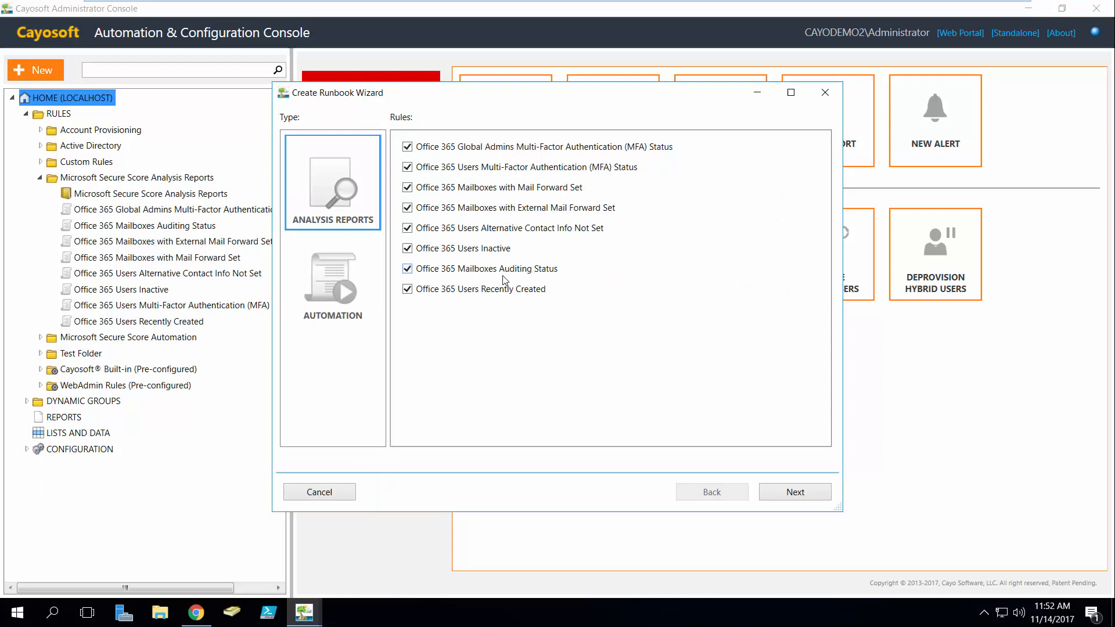
{"action": "mouse_move", "coordinate": [342, 199]}
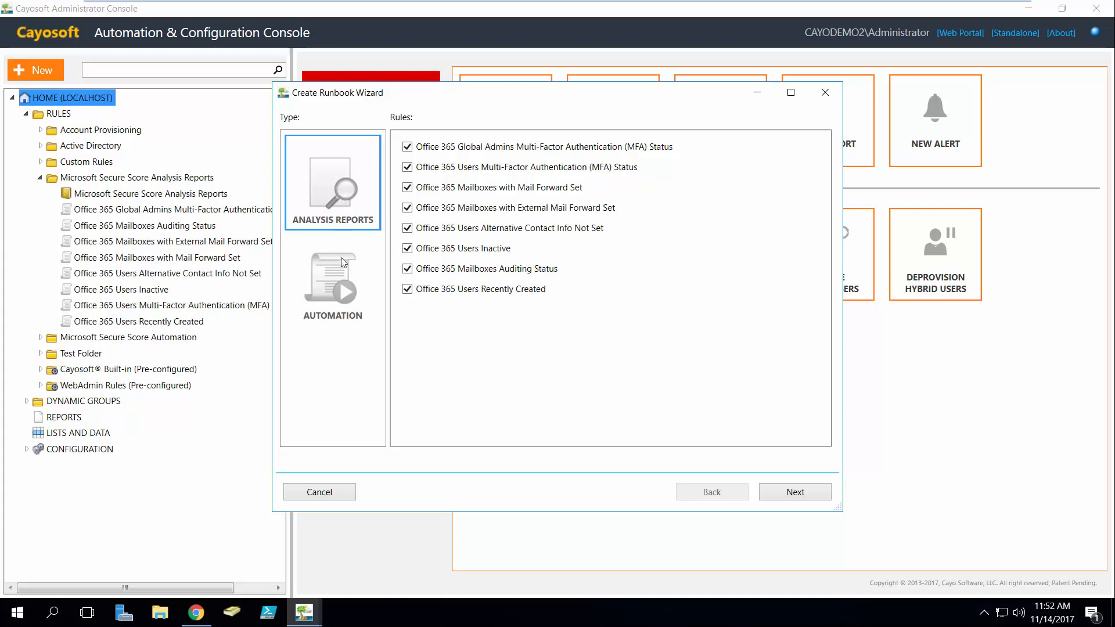
{"action": "left_click", "coordinate": [195, 612]}
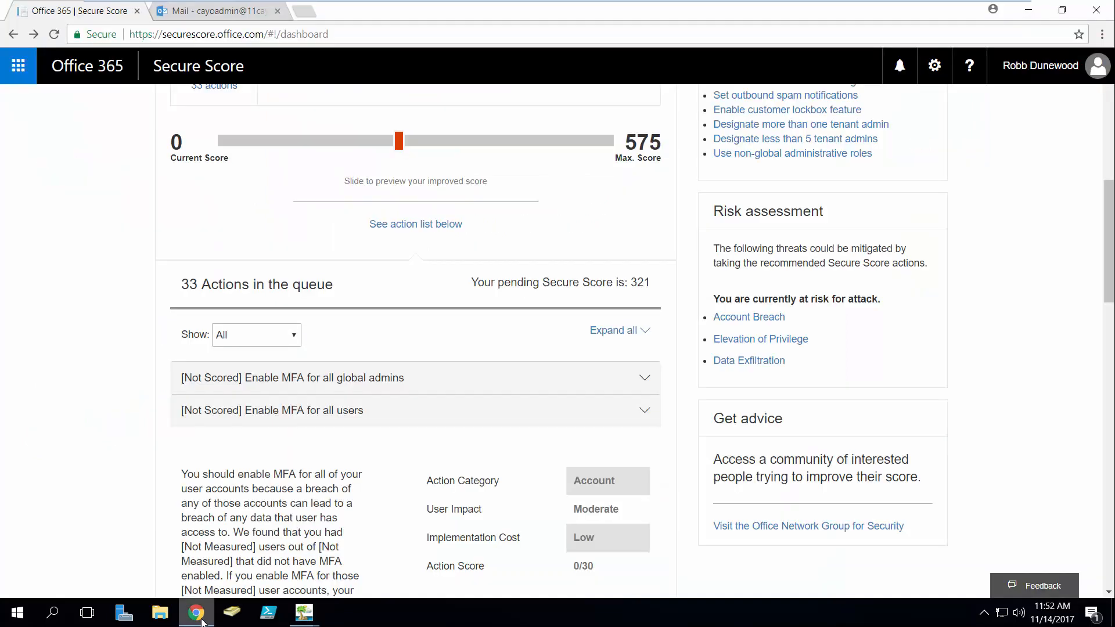
Review the External Mail Forward Set report email, then open the MFA Status report
{"action": "left_click", "coordinate": [217, 10]}
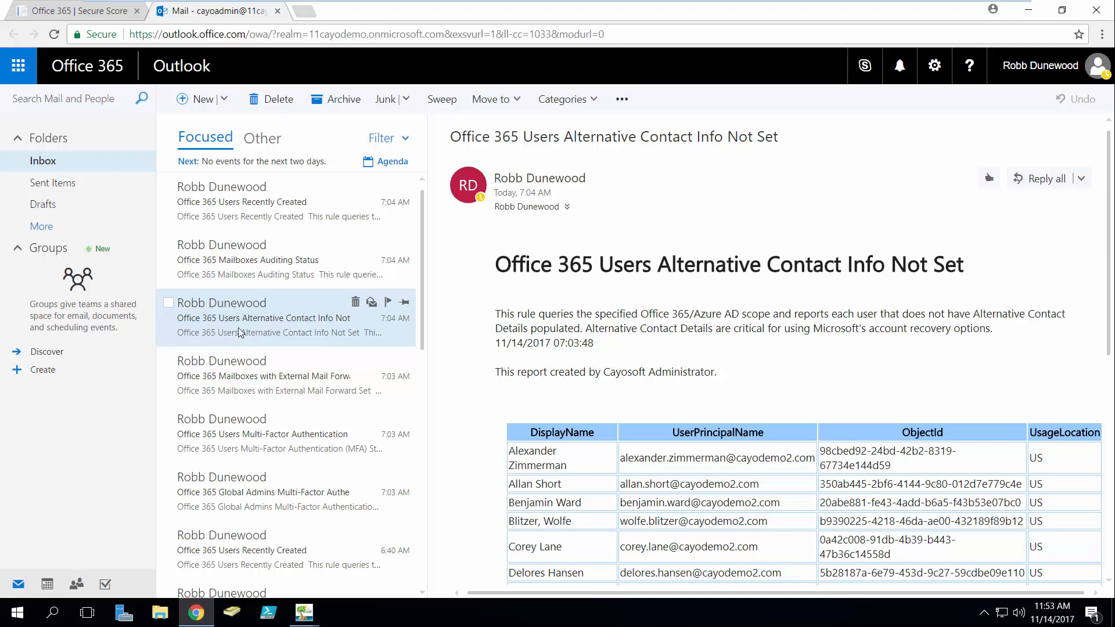
{"action": "mouse_move", "coordinate": [235, 362]}
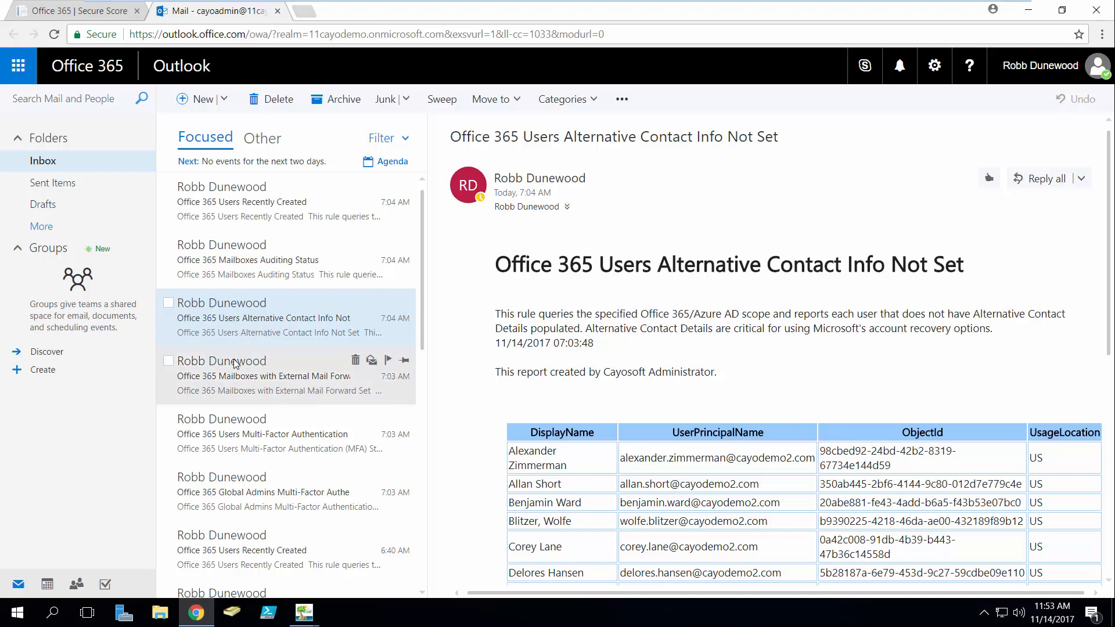
{"action": "mouse_move", "coordinate": [234, 365]}
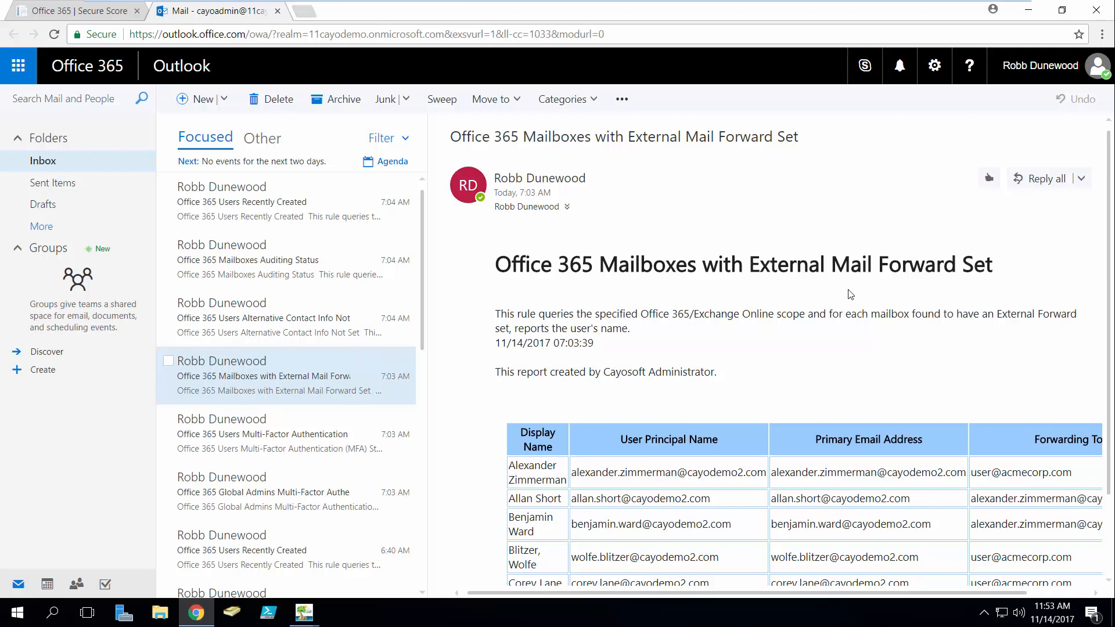
{"action": "mouse_move", "coordinate": [1109, 230]}
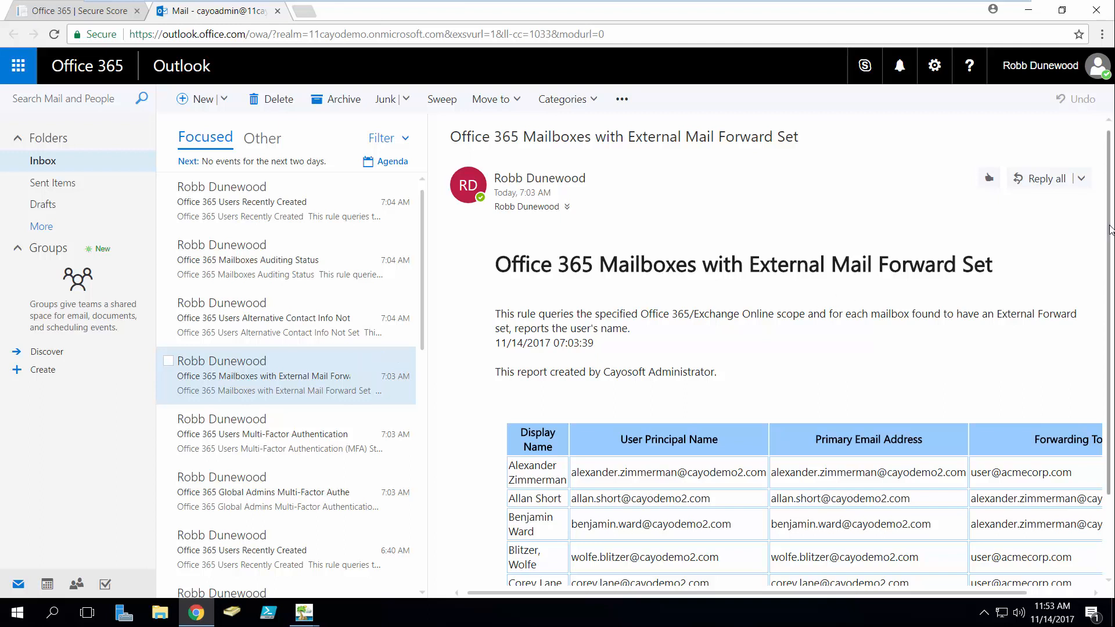
{"action": "scroll", "scroll_direction": "down", "scroll_amount": 3}
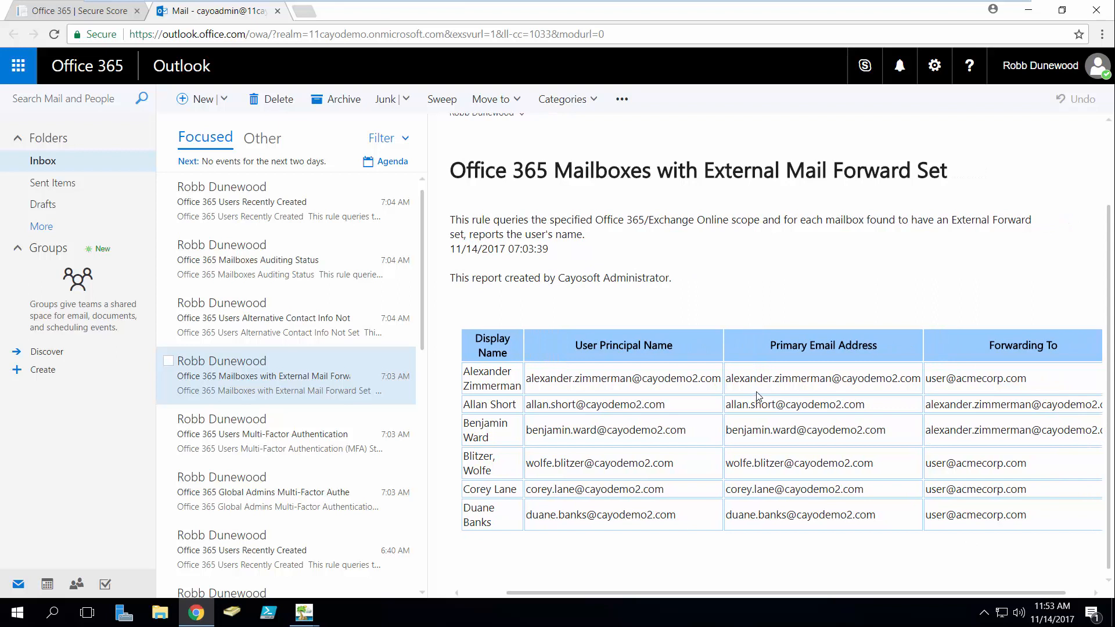
{"action": "mouse_move", "coordinate": [768, 379]}
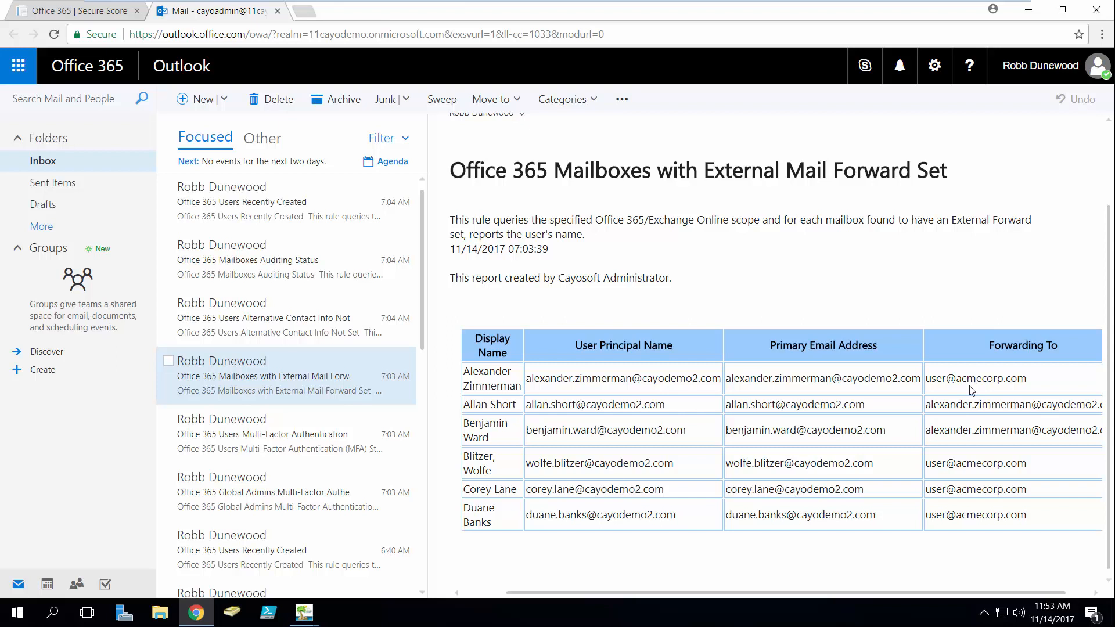
{"action": "mouse_move", "coordinate": [461, 372]}
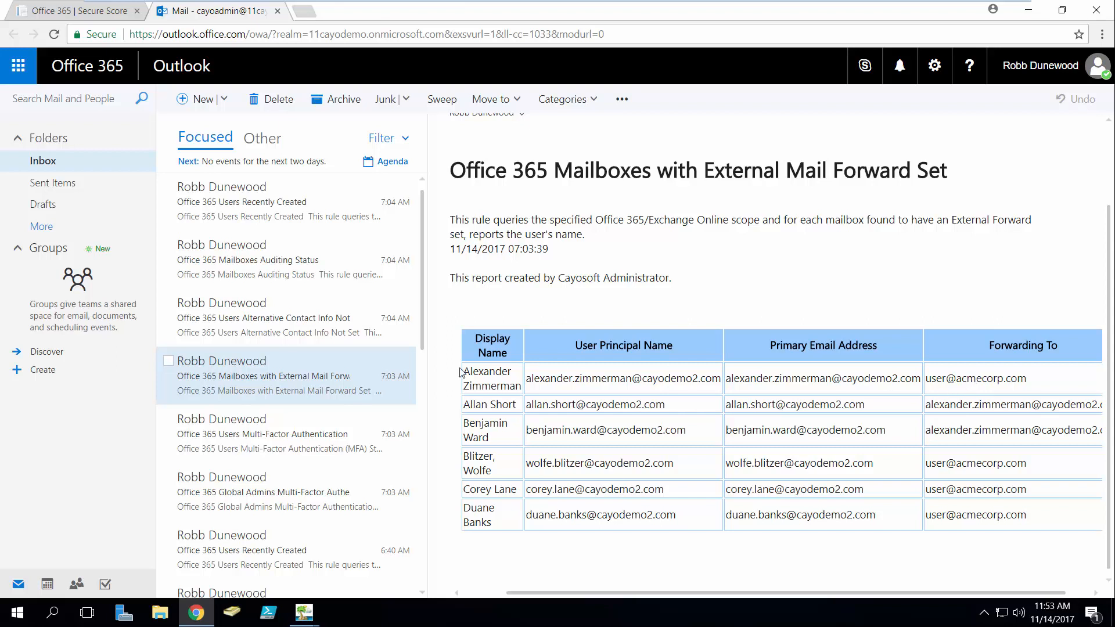
{"action": "left_click", "coordinate": [263, 434]}
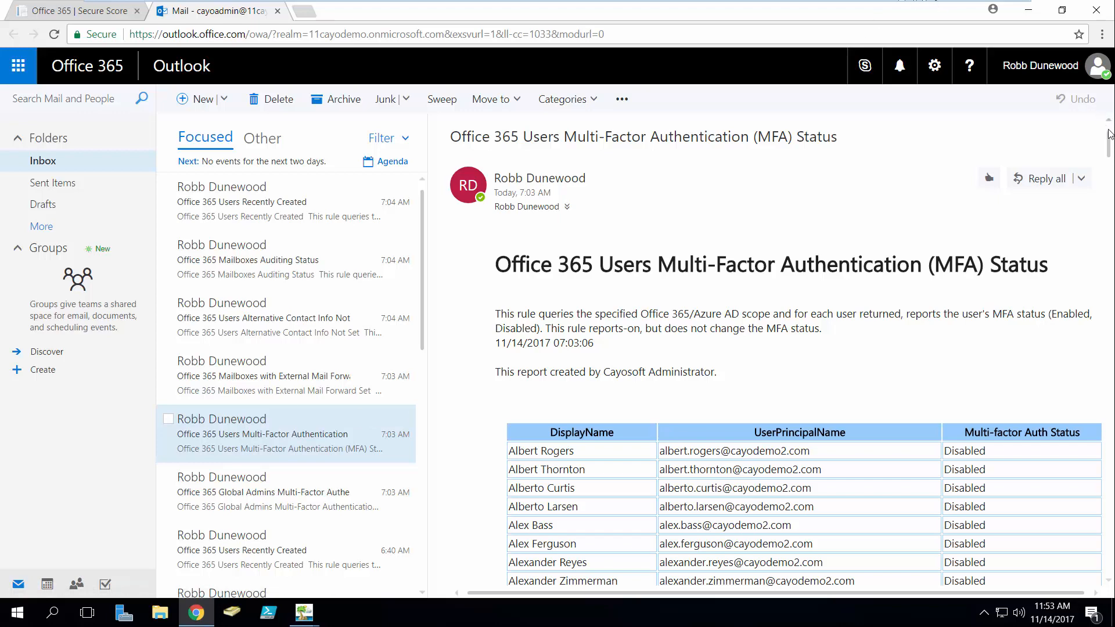
Scroll the MFA status table, where every user is marked Disabled
{"action": "scroll", "scroll_direction": "down", "scroll_amount": 3}
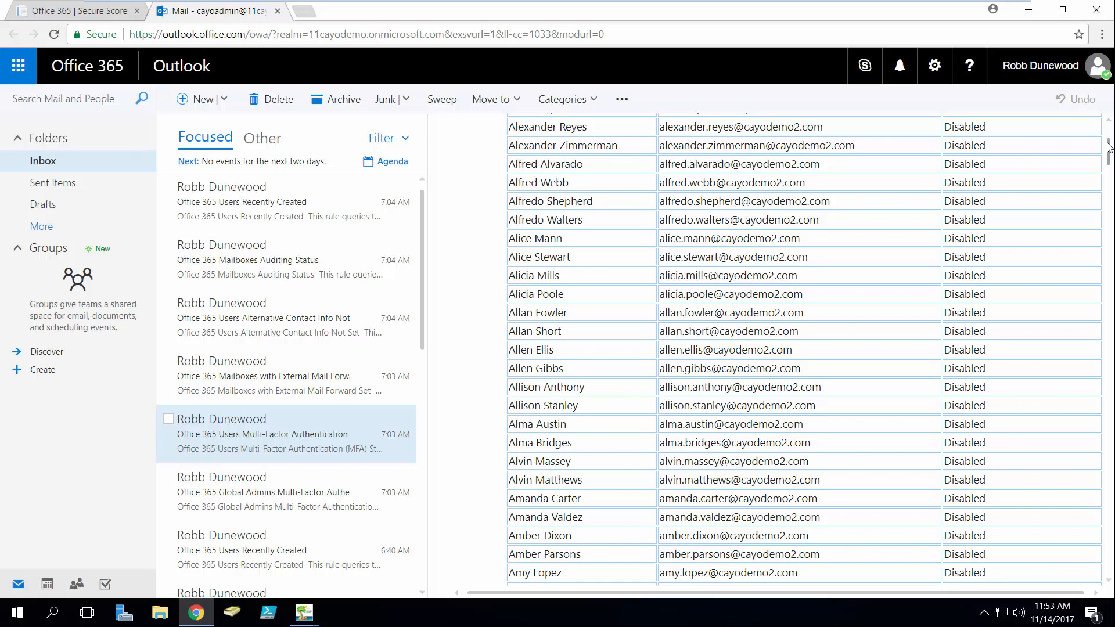
{"action": "mouse_move", "coordinate": [755, 217]}
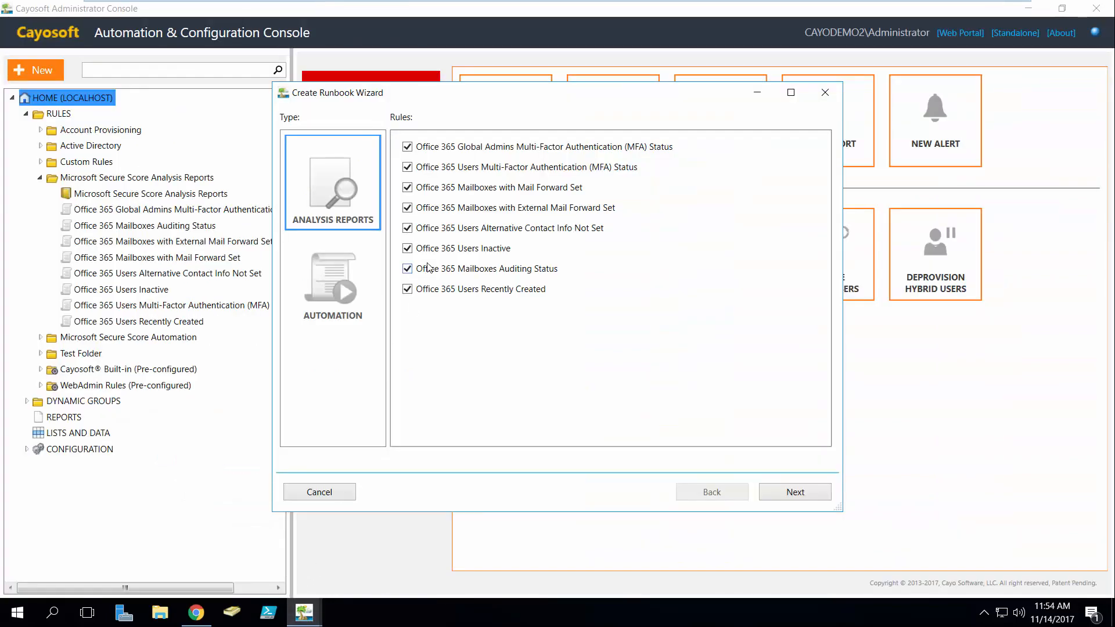
Accept the rules and the name 'Microsoft Secure Score Analysis Reports' to reach output options
{"action": "left_click", "coordinate": [794, 491]}
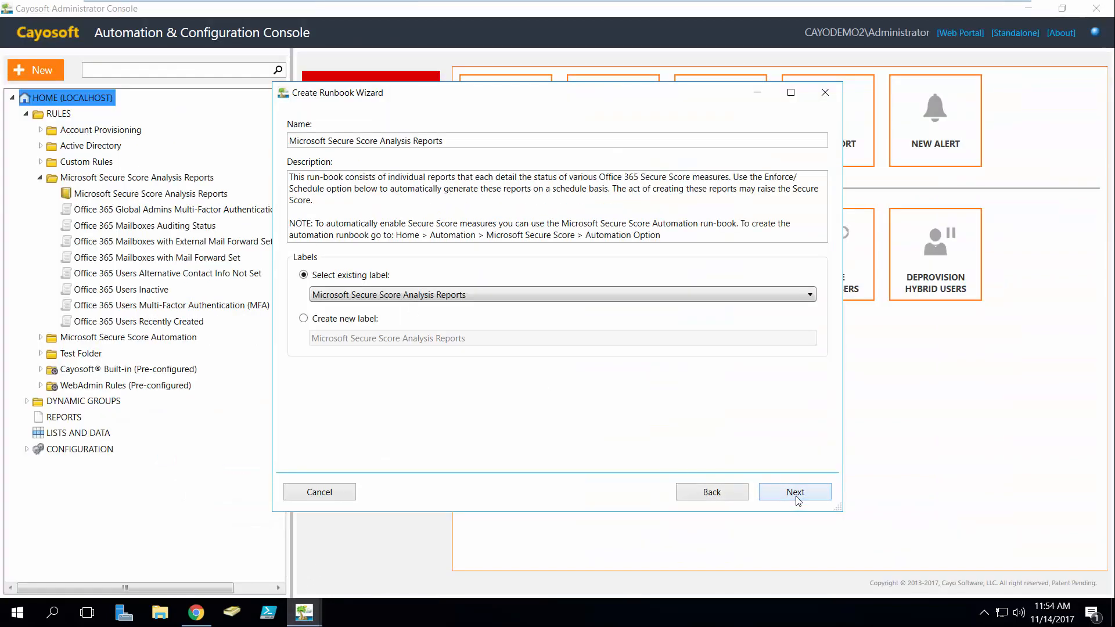
{"action": "left_click", "coordinate": [795, 491]}
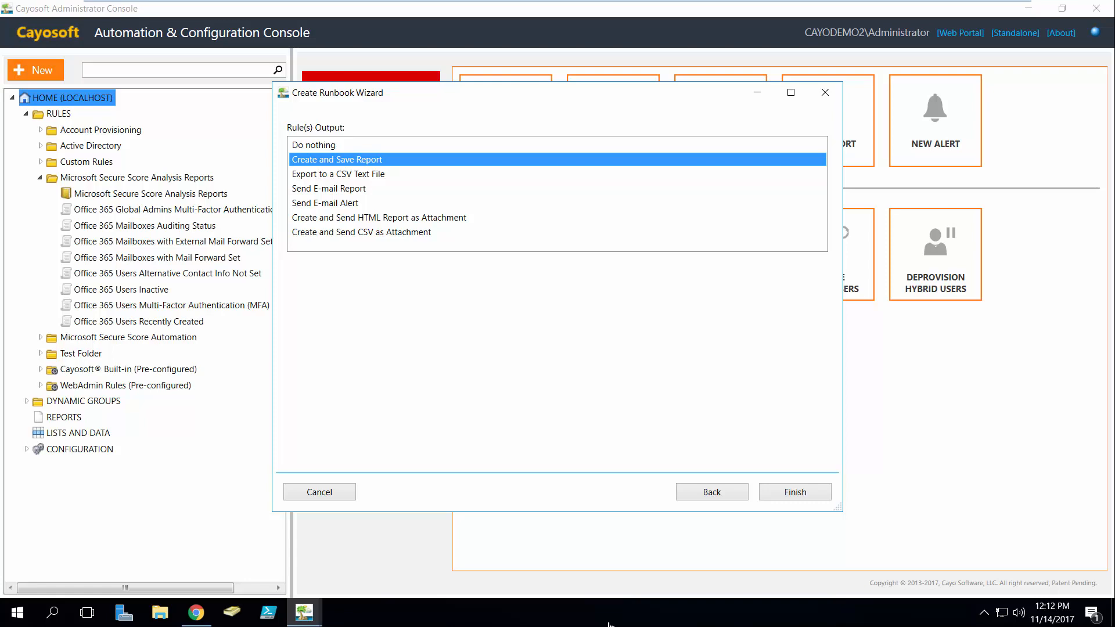
{"action": "mouse_move", "coordinate": [223, 612]}
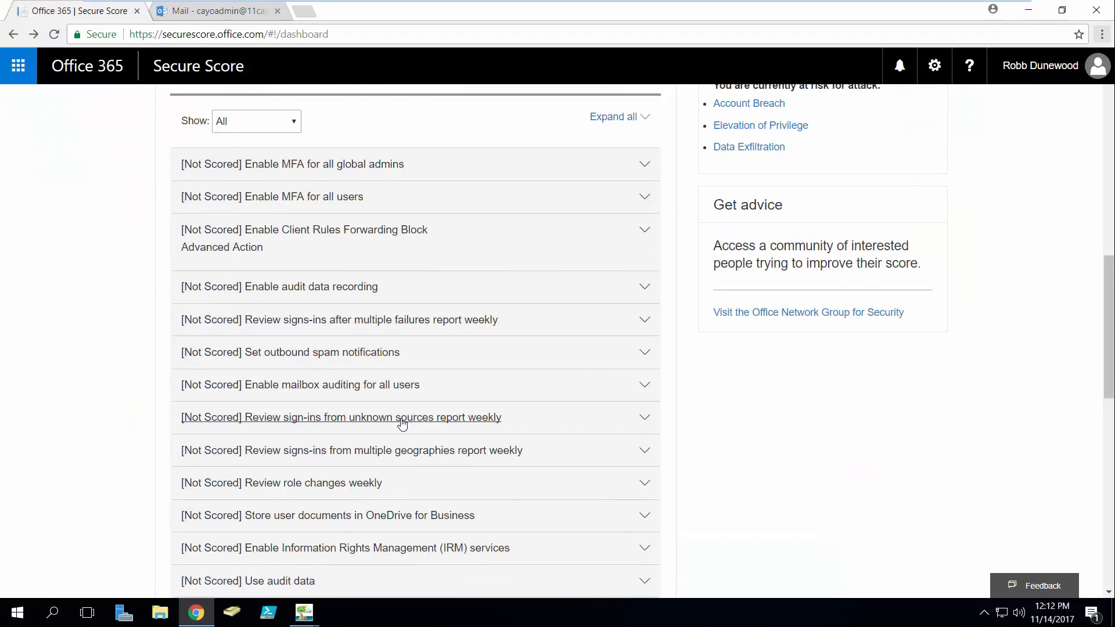
{"action": "mouse_move", "coordinate": [488, 320]}
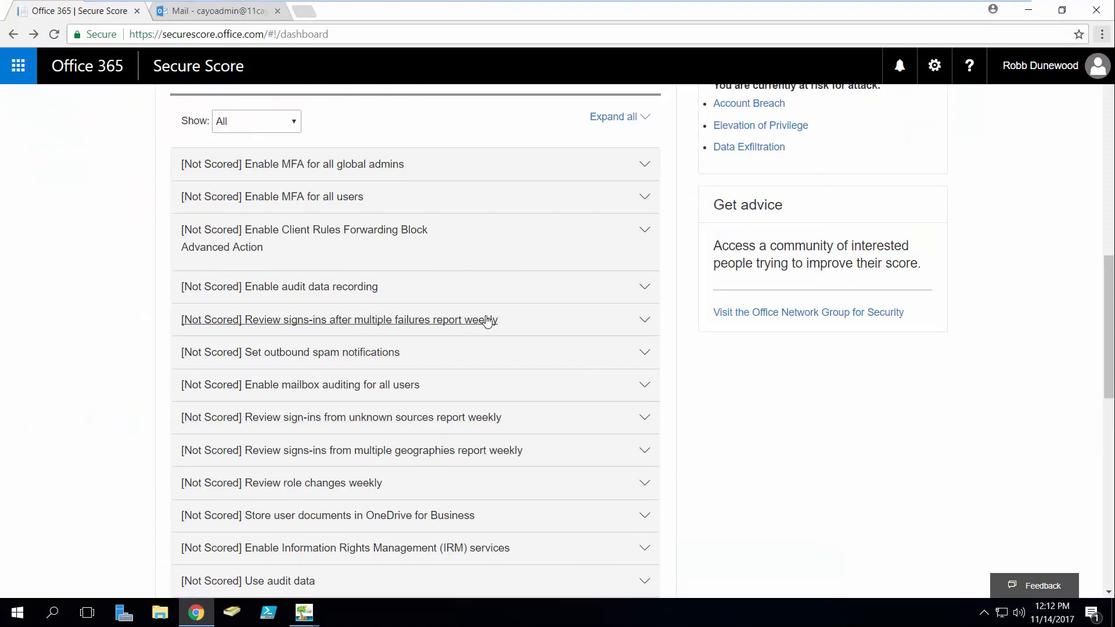
{"action": "mouse_move", "coordinate": [504, 405]}
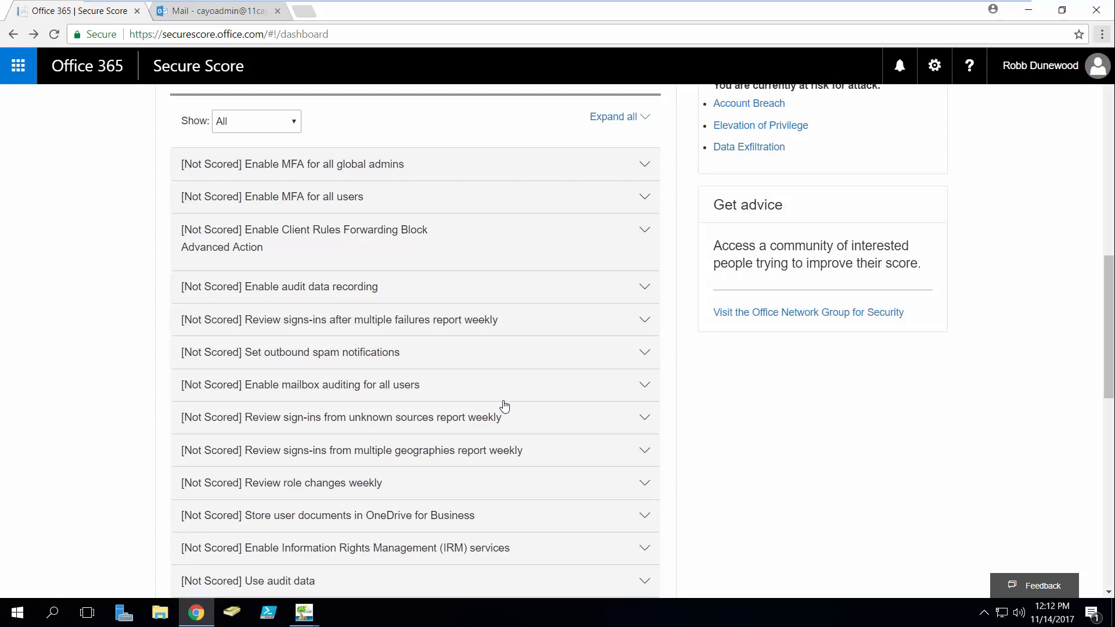
Scroll through the Not Scored actions queue down to the Show all button
{"action": "scroll", "scroll_direction": "down", "scroll_amount": 3}
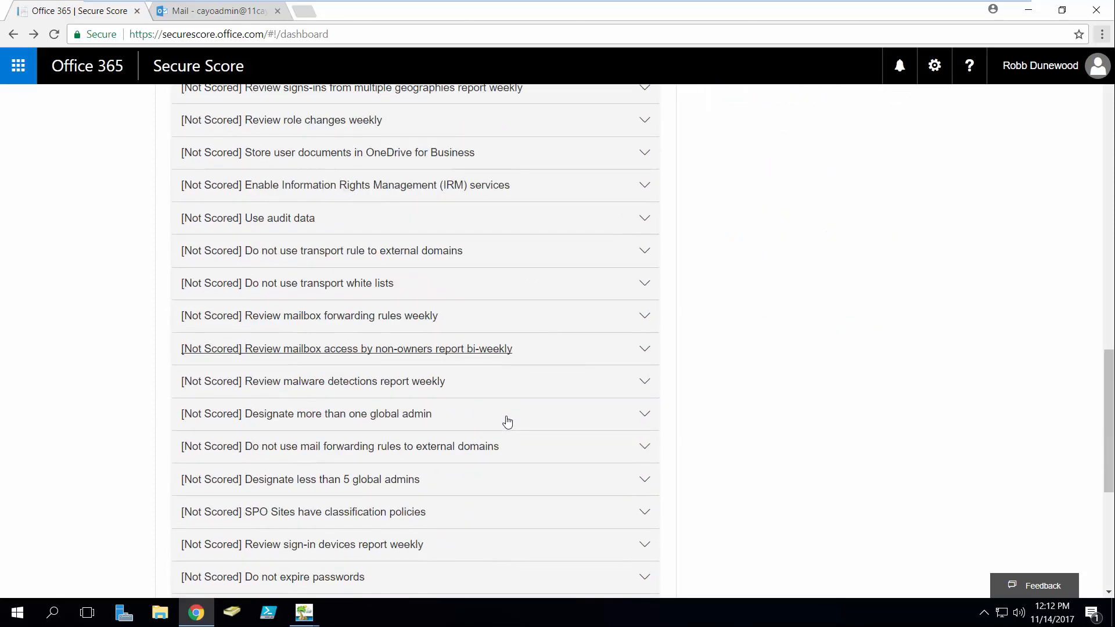
{"action": "scroll", "scroll_direction": "down", "scroll_amount": 3}
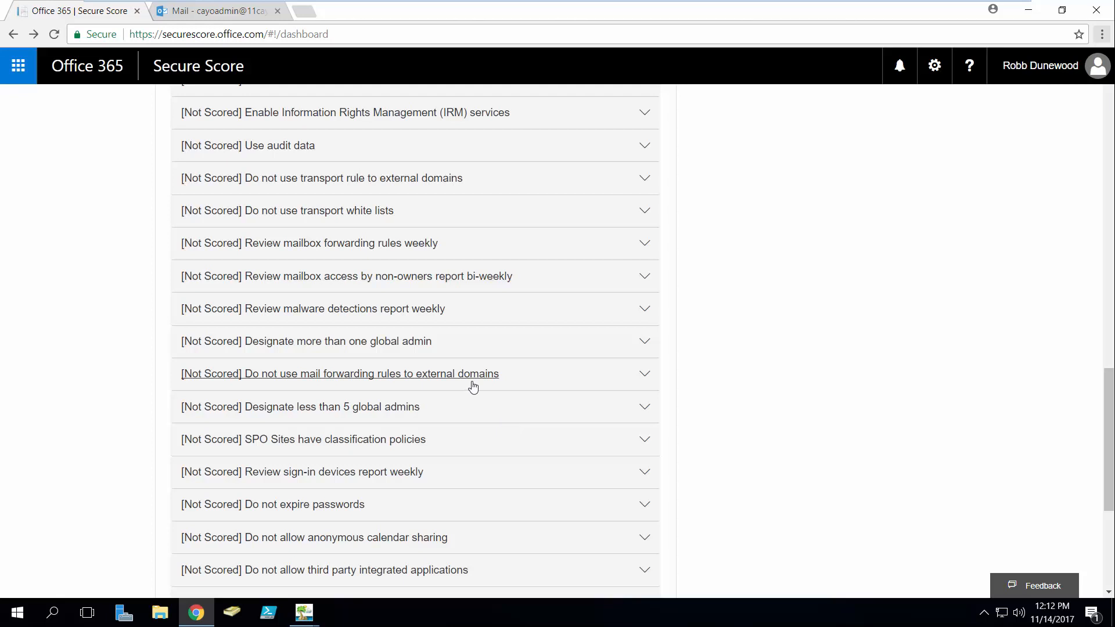
{"action": "scroll", "scroll_direction": "down", "scroll_amount": 3}
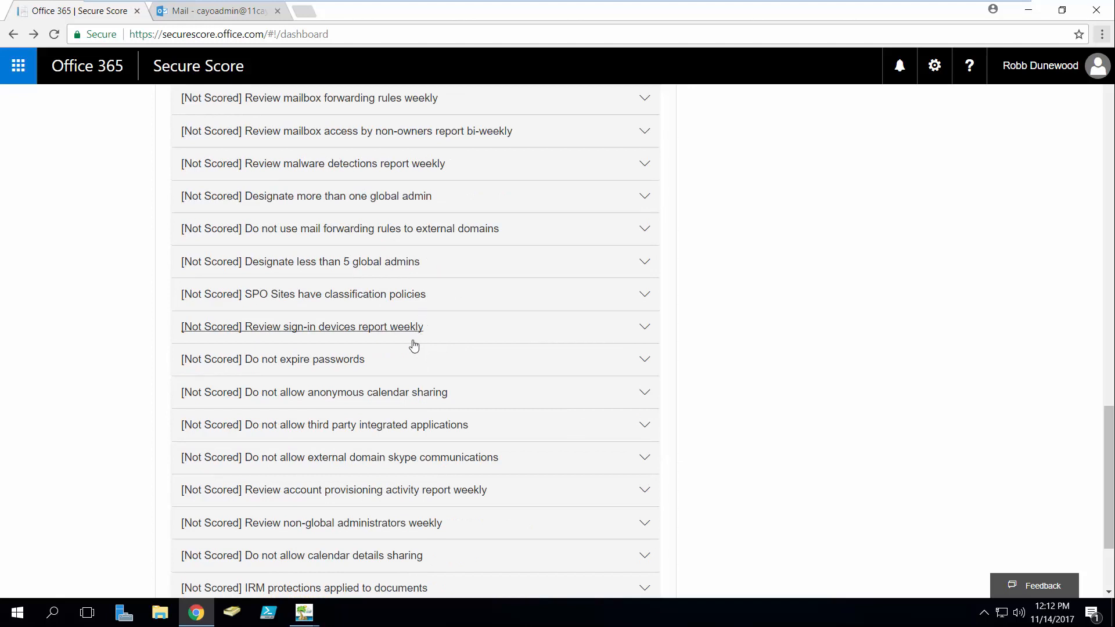
{"action": "scroll", "scroll_direction": "down", "scroll_amount": 3}
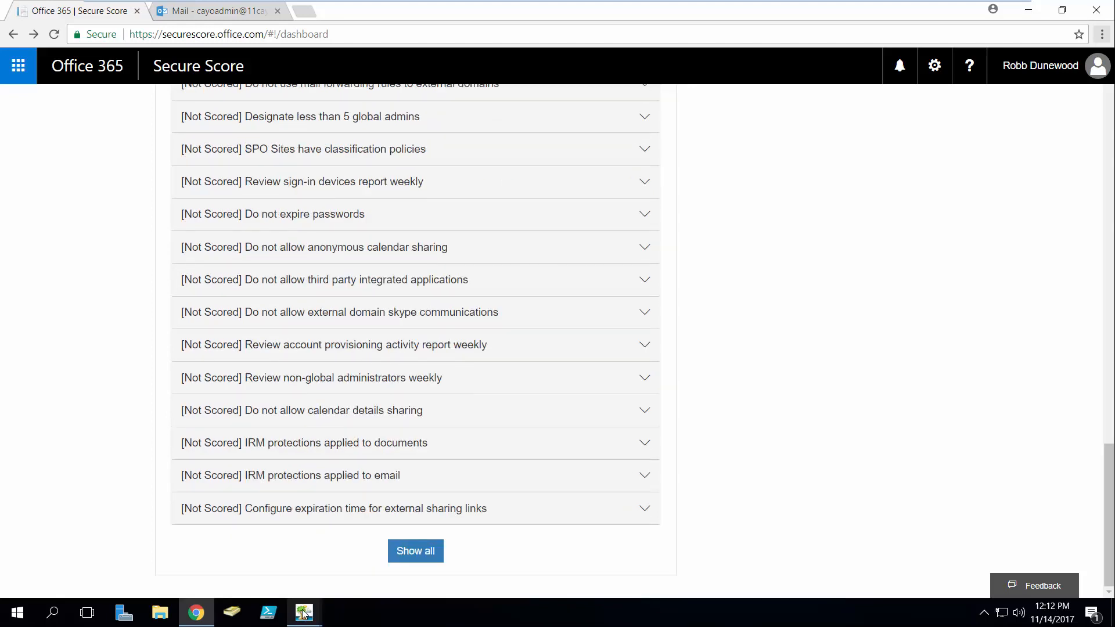
{"action": "mouse_move", "coordinate": [304, 612]}
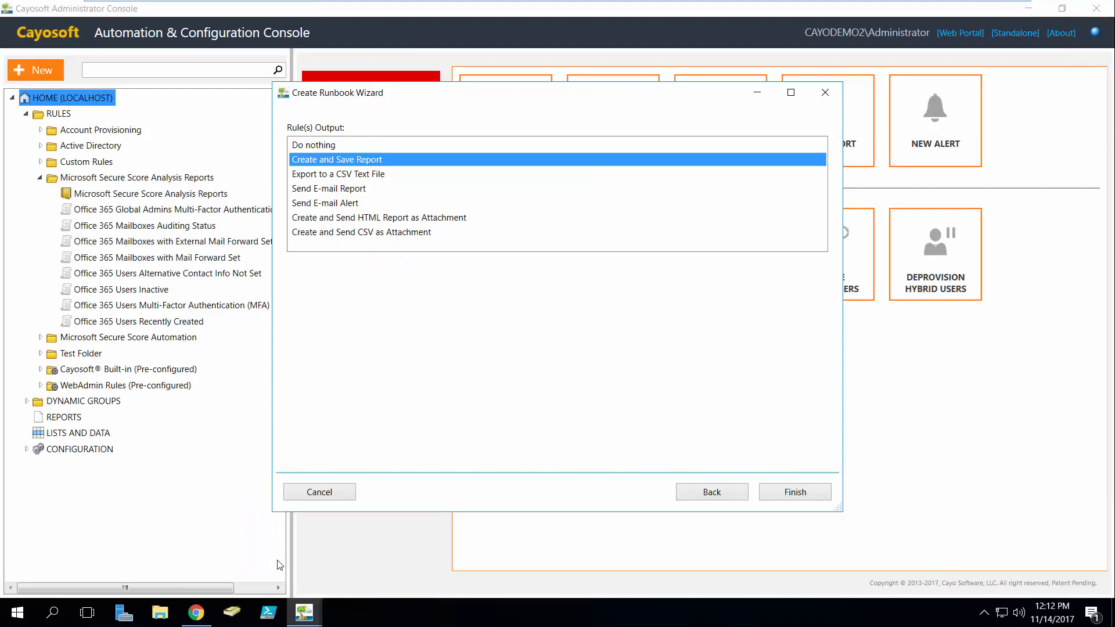
{"action": "mouse_move", "coordinate": [507, 507]}
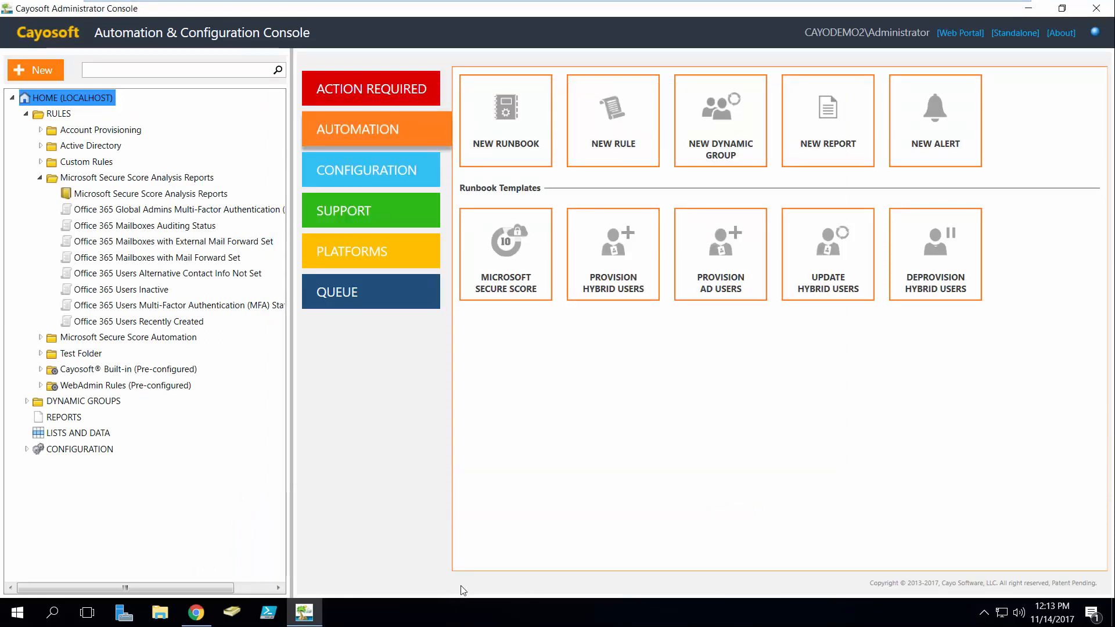
Reopen the Microsoft Secure Score runbook wizard and choose the Automation rule set
{"action": "left_click", "coordinate": [504, 119]}
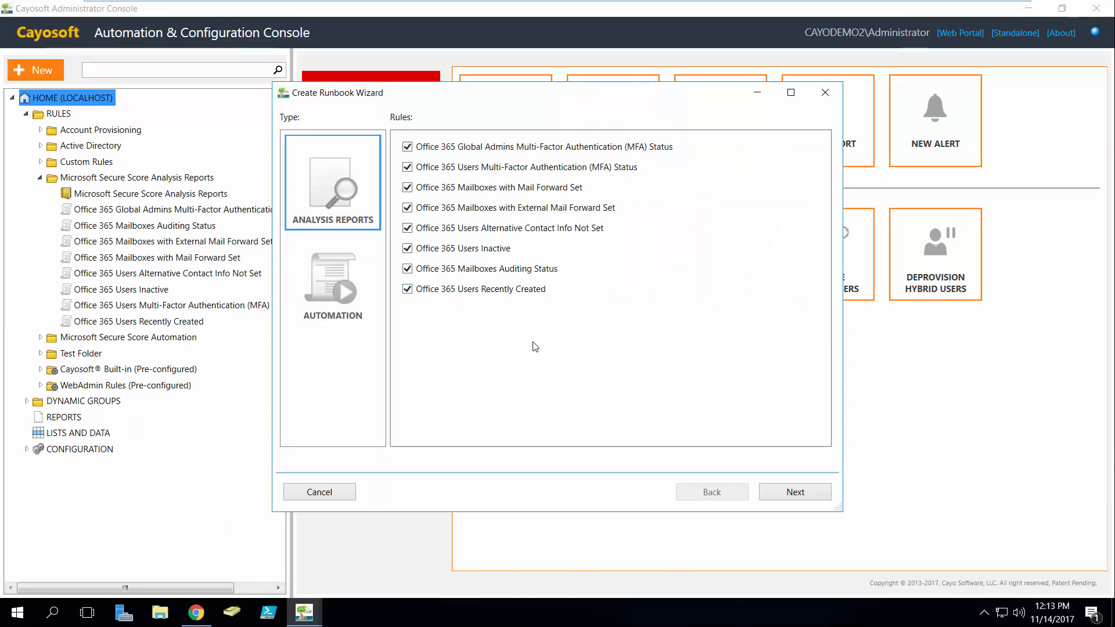
{"action": "left_click", "coordinate": [332, 278]}
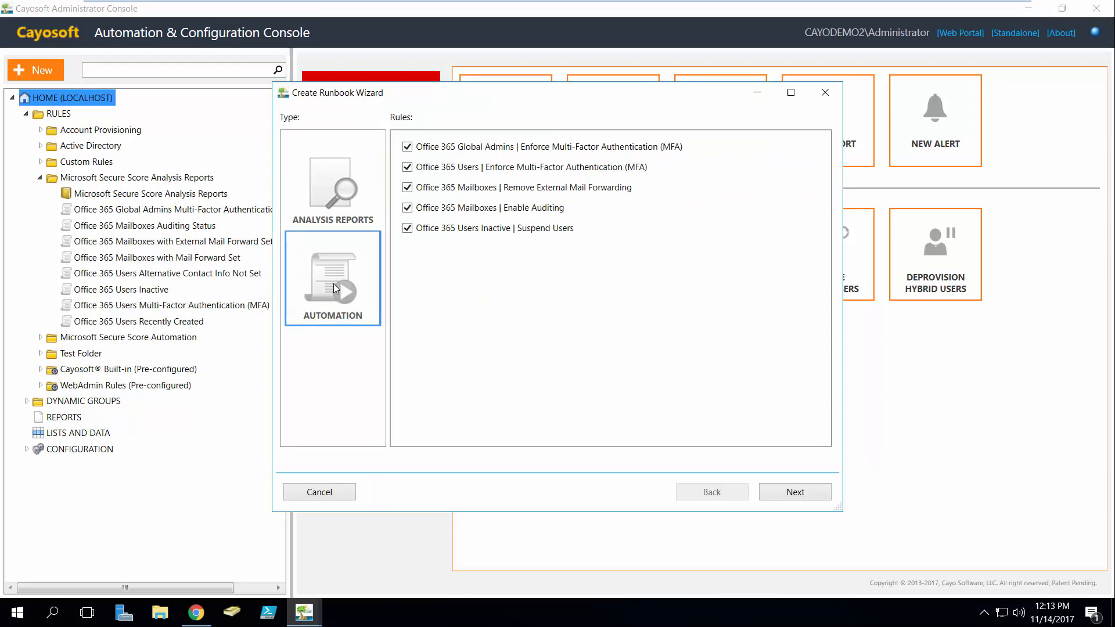